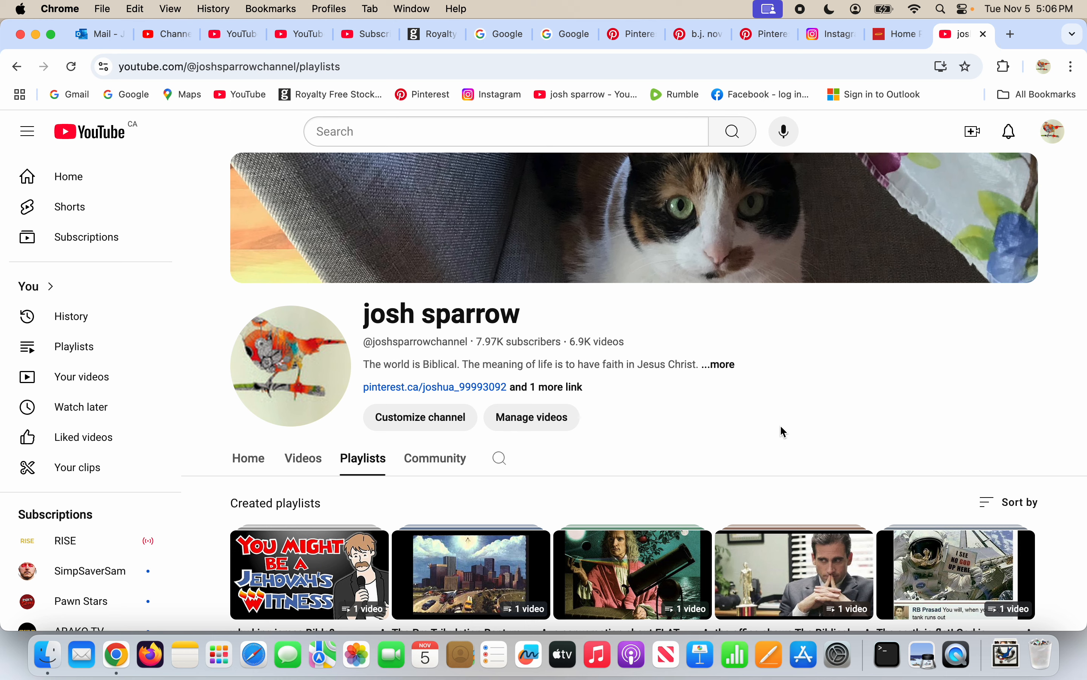
Scroll the page, then switch to the Pinterest tab showing the b.j. novak pin.
scroll("down", 3)
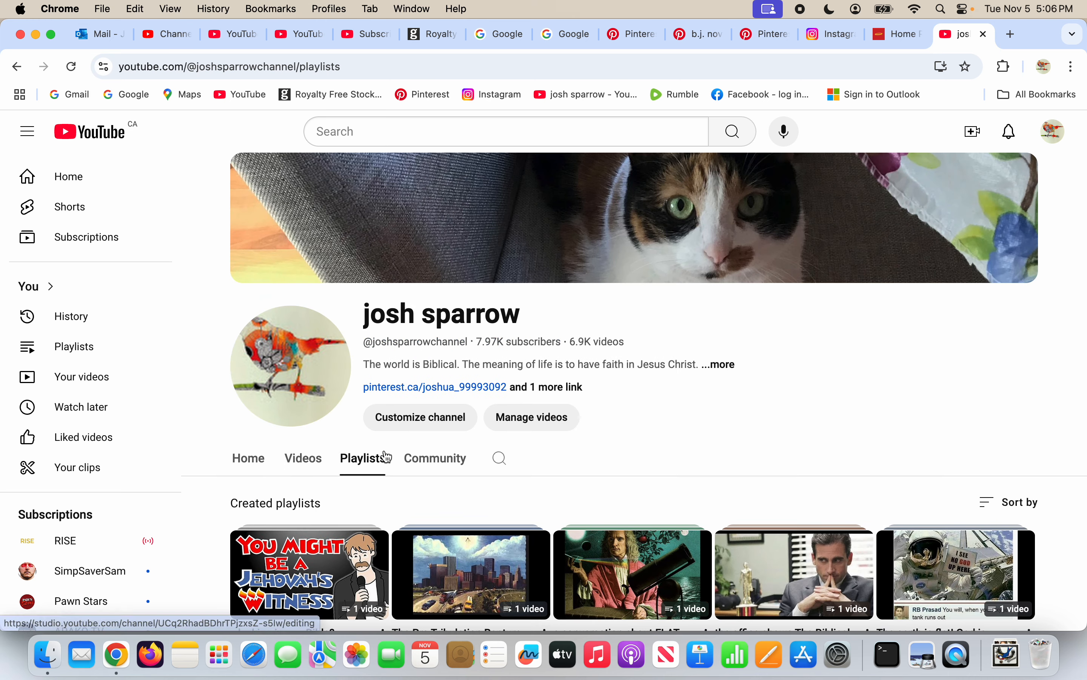
mouse_move(722, 390)
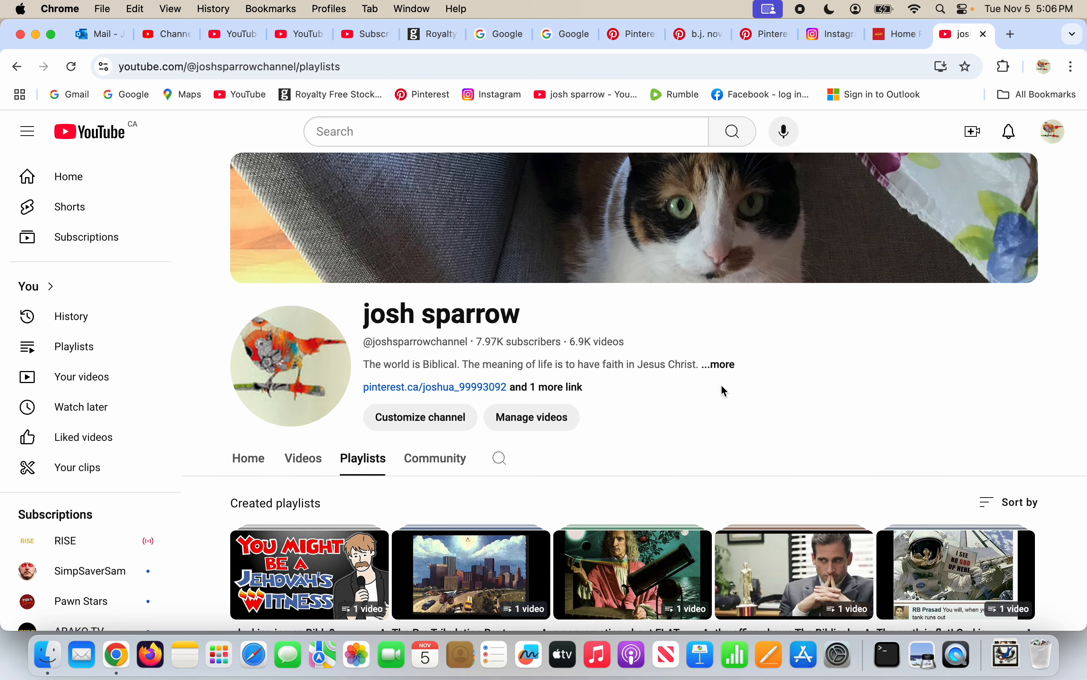
scroll("down", 3)
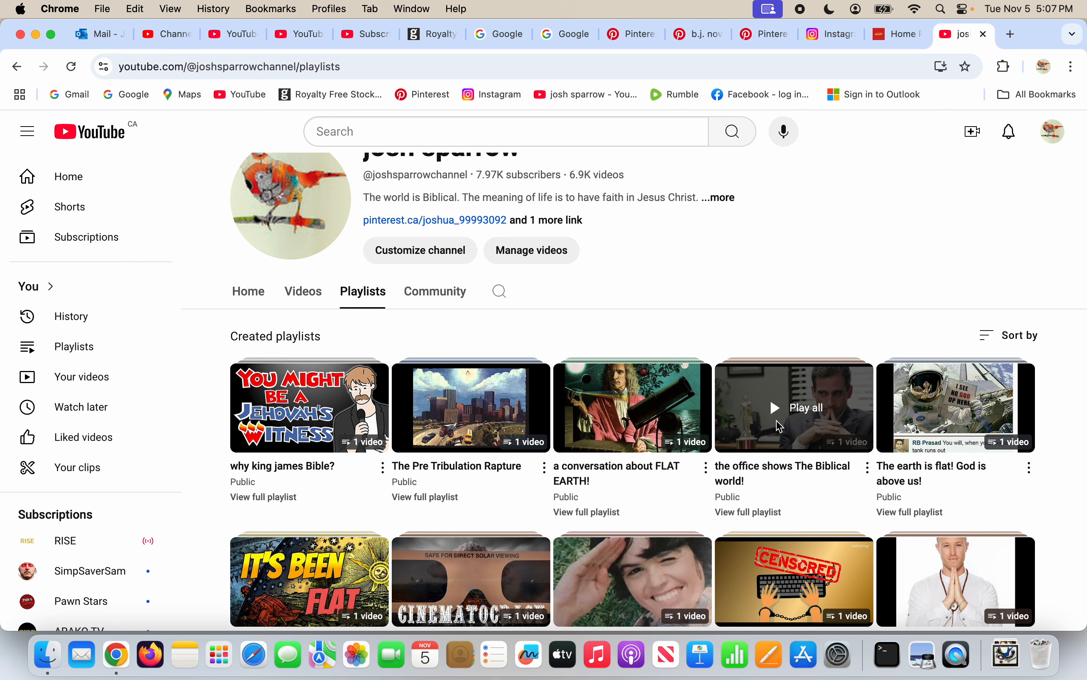
mouse_move(771, 446)
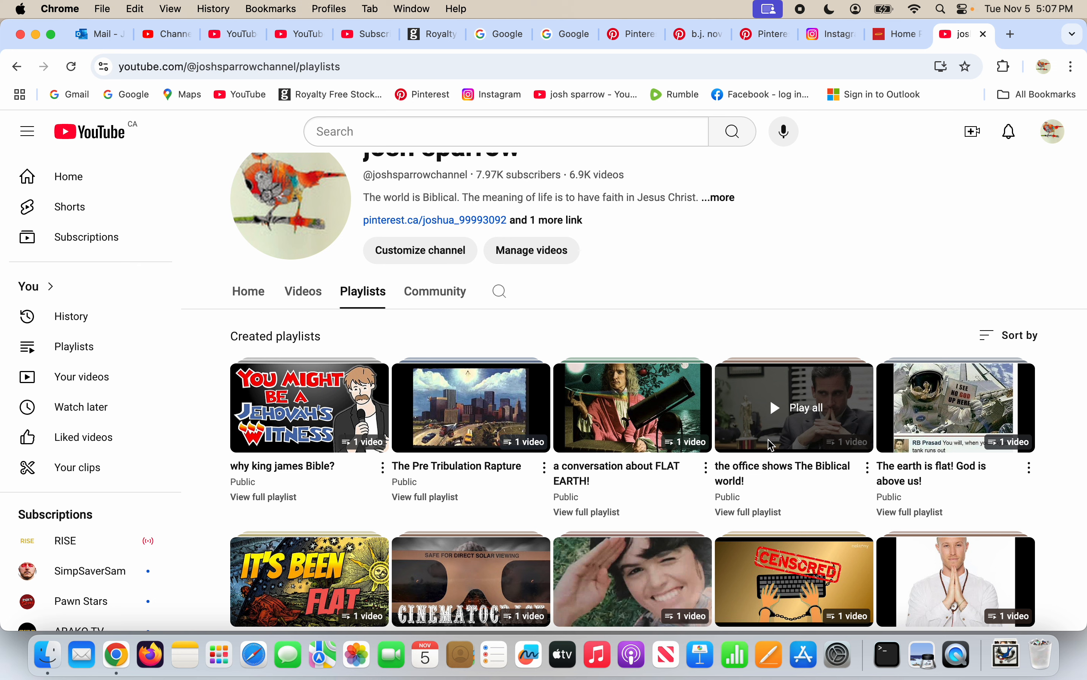
mouse_move(800, 421)
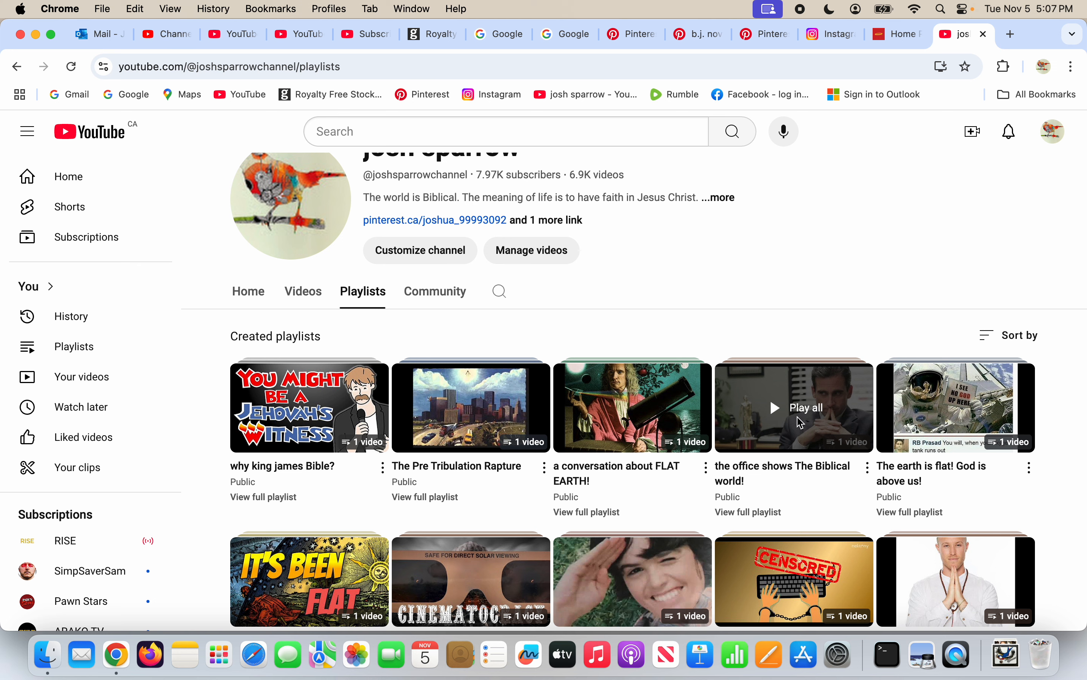
mouse_move(722, 60)
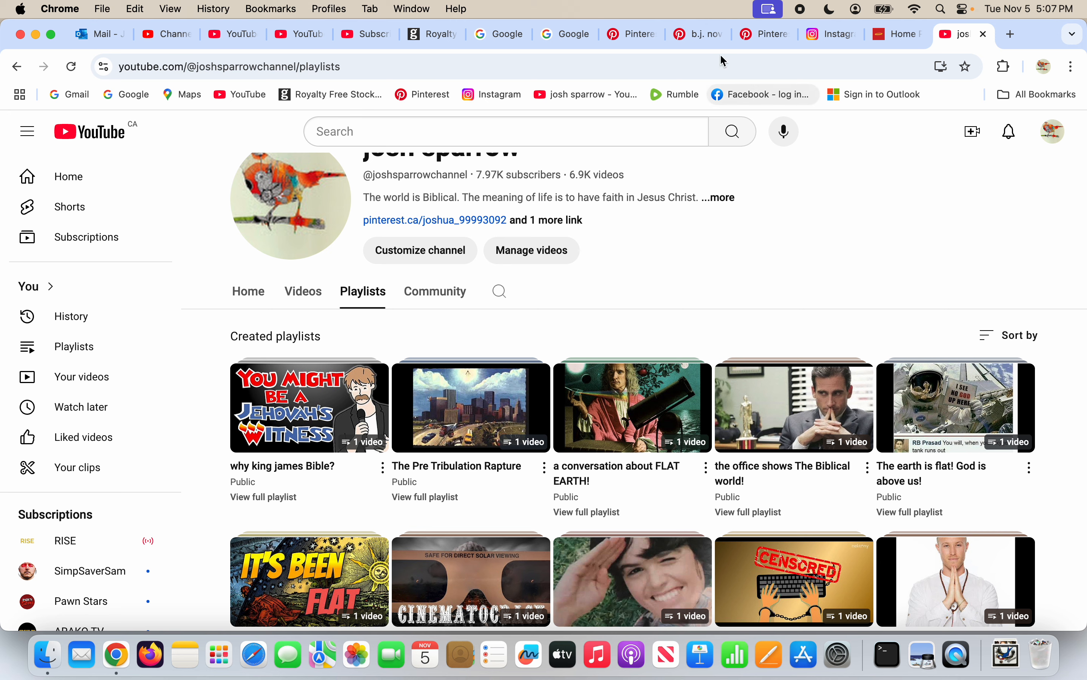
left_click(693, 34)
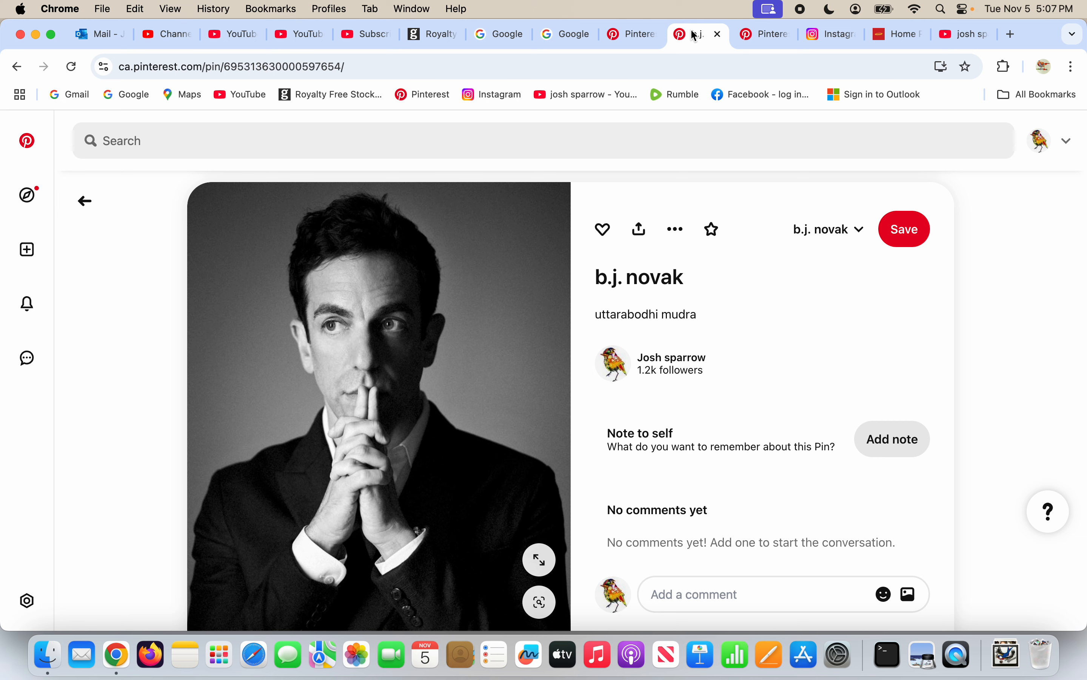
mouse_move(370, 399)
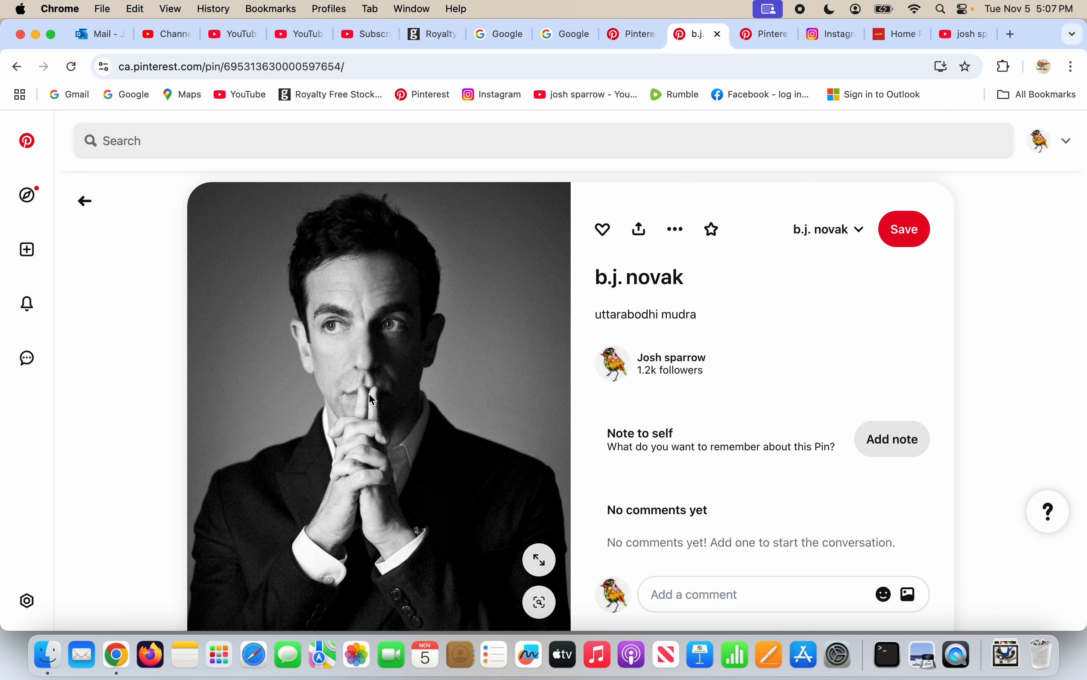
mouse_move(366, 424)
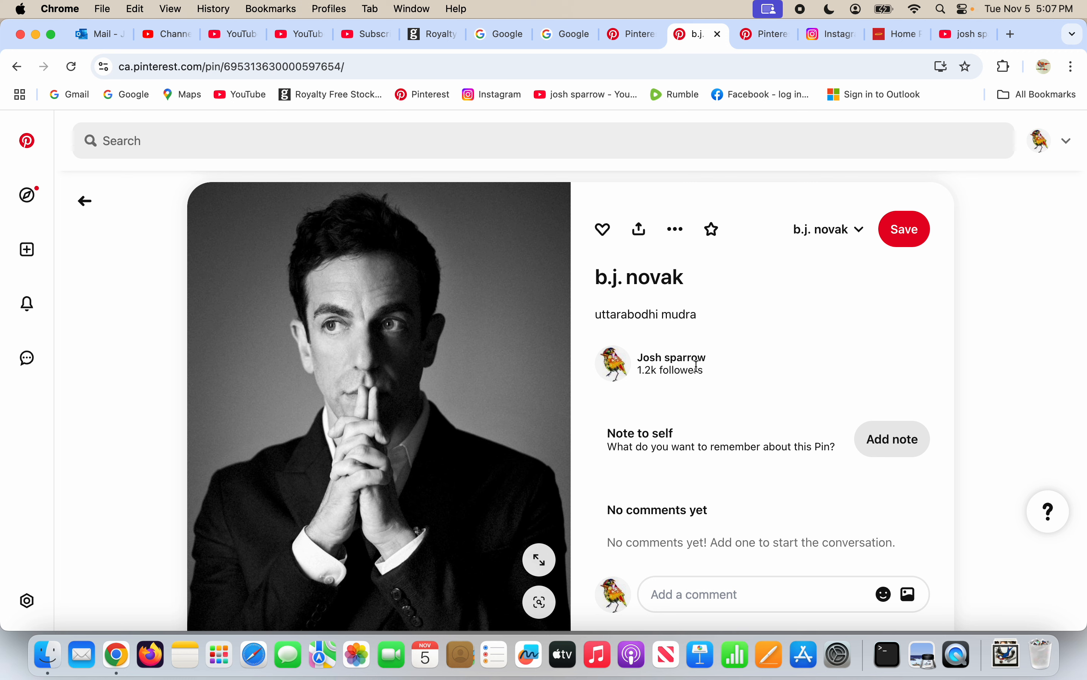
mouse_move(798, 328)
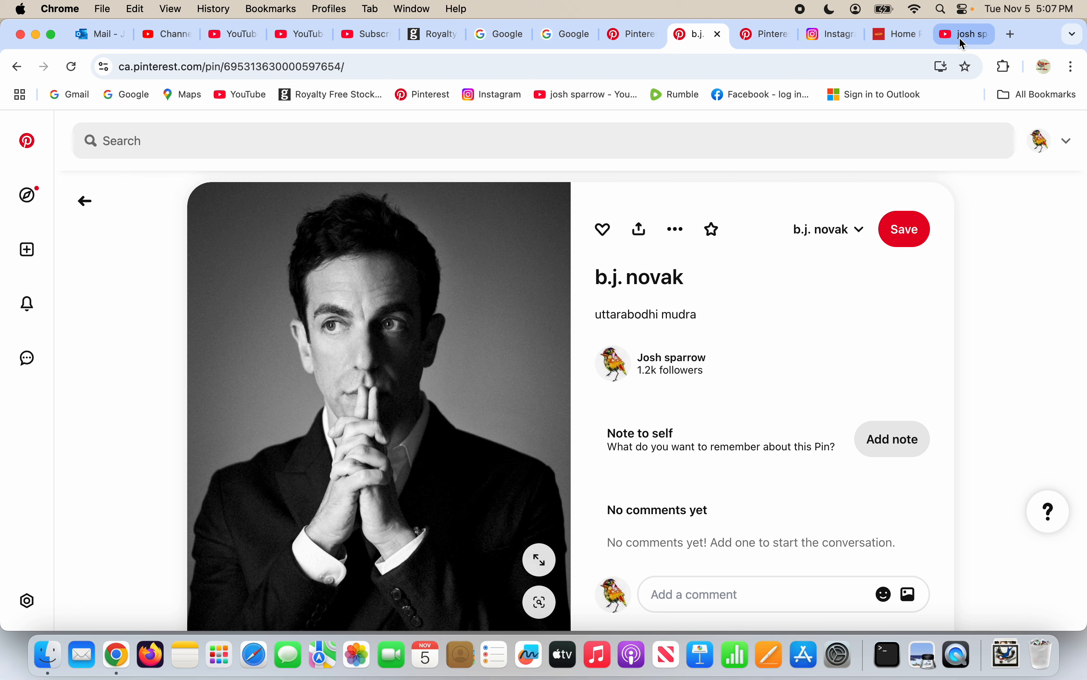
Switch to the josh sparrow YouTube tab and scroll through its Playlists page.
left_click(964, 34)
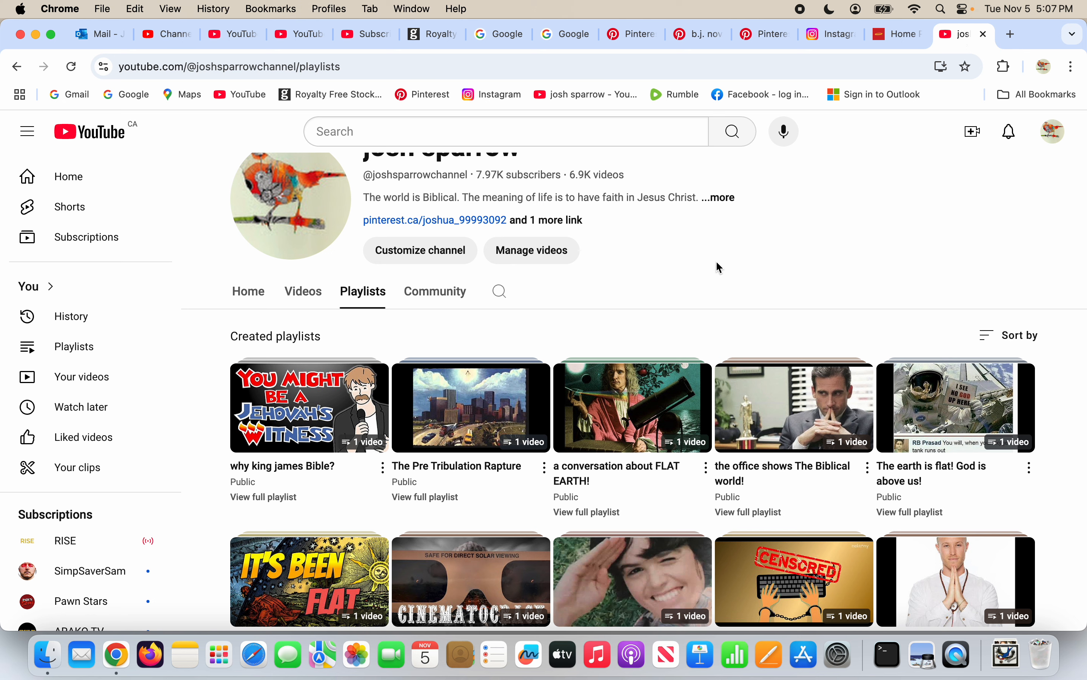
mouse_move(305, 345)
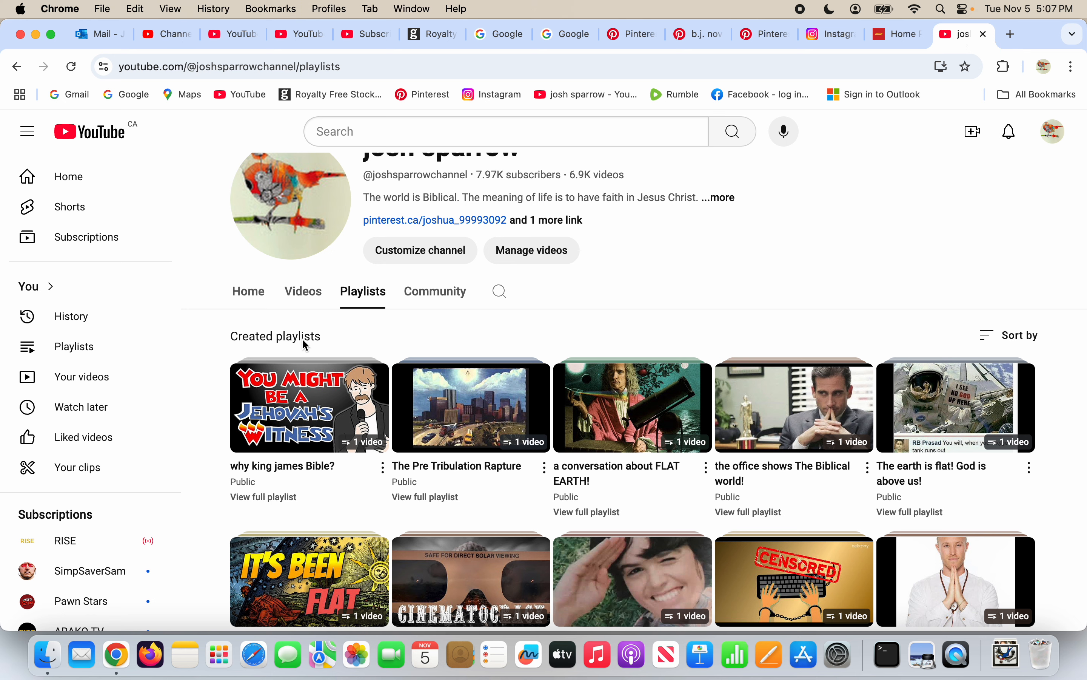
mouse_move(353, 301)
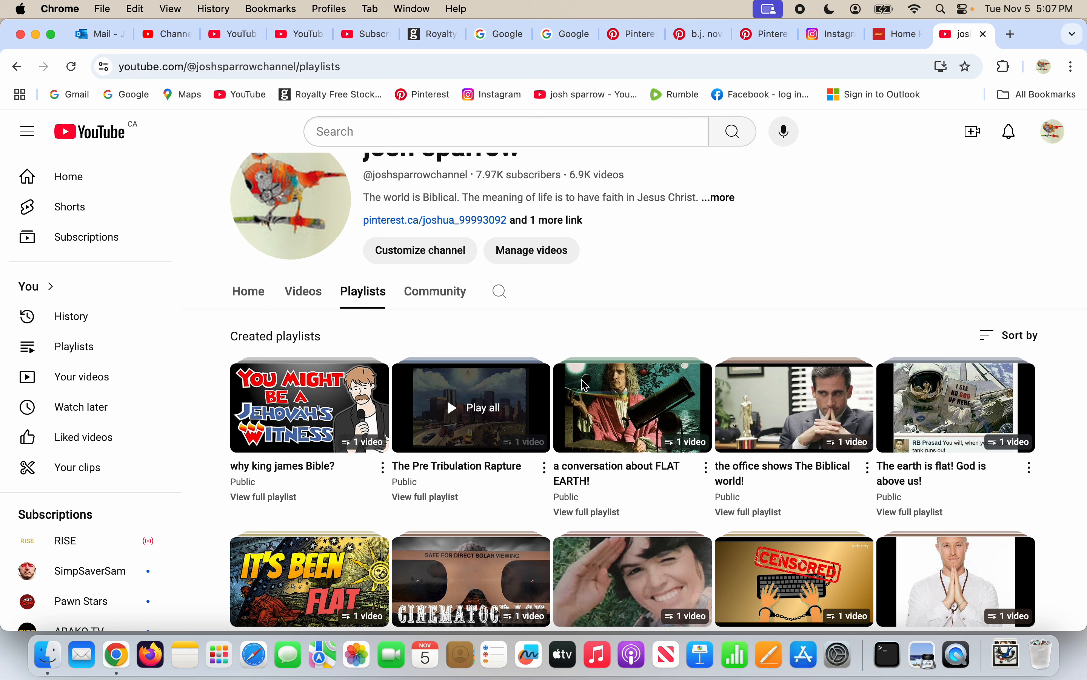
scroll("down", 3)
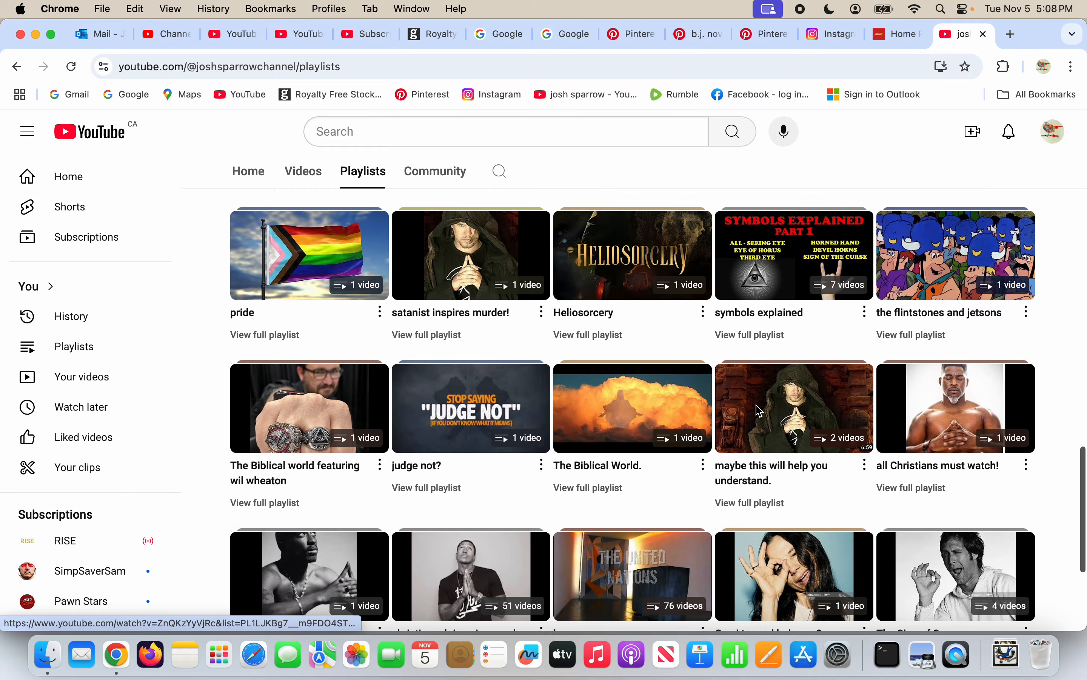
scroll("down", 3)
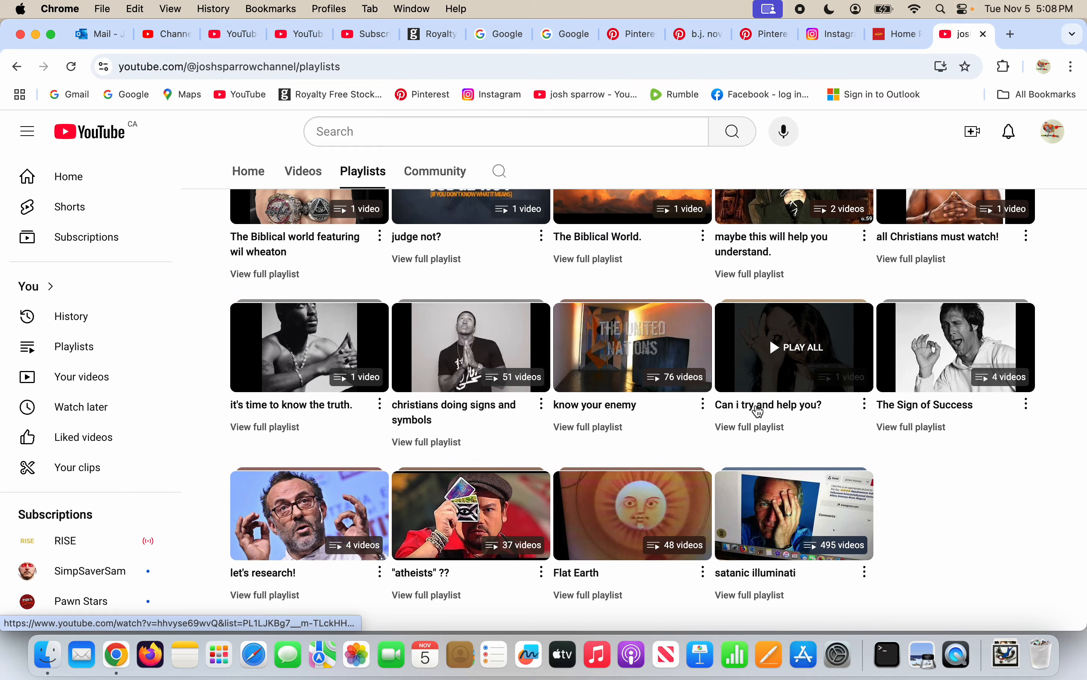
scroll("up", 3)
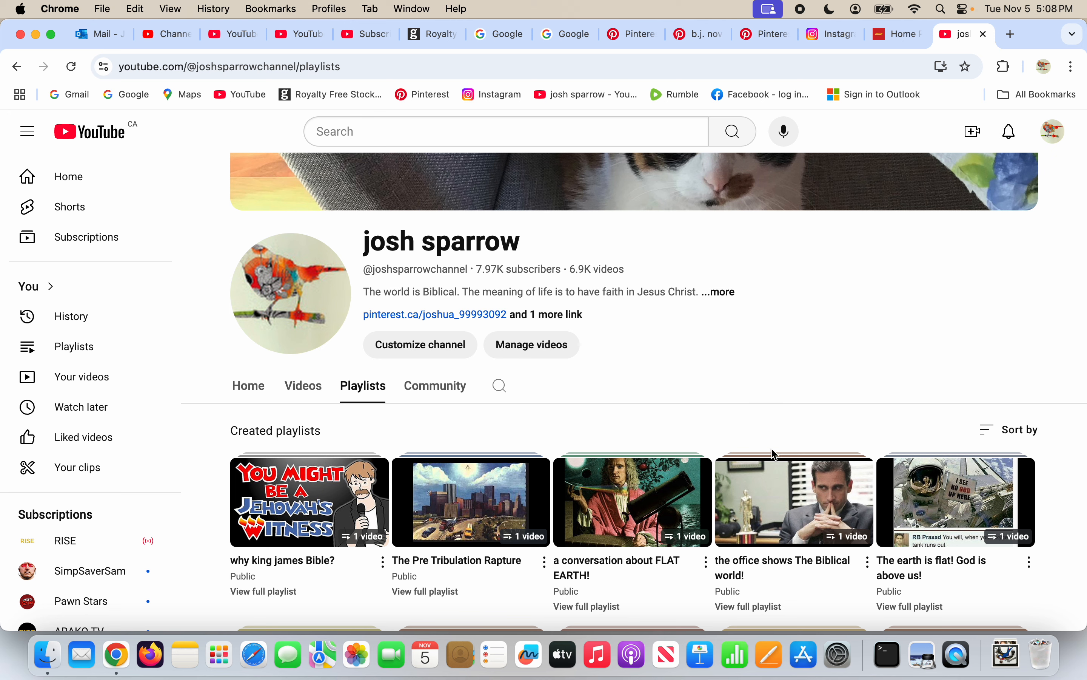
scroll("down", 3)
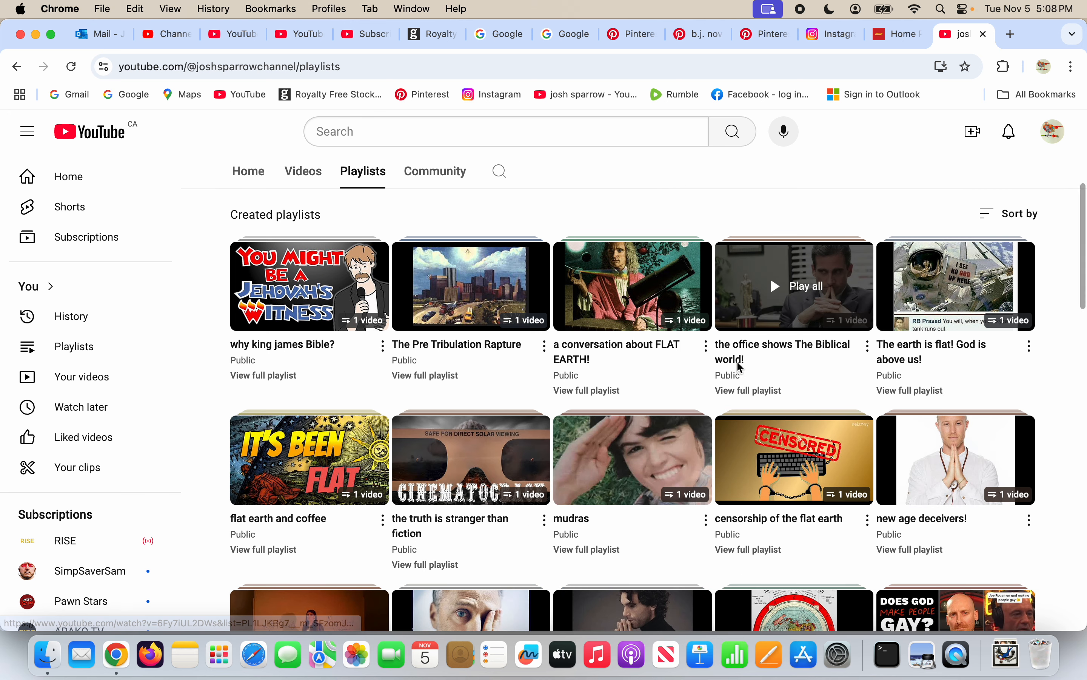
mouse_move(782, 352)
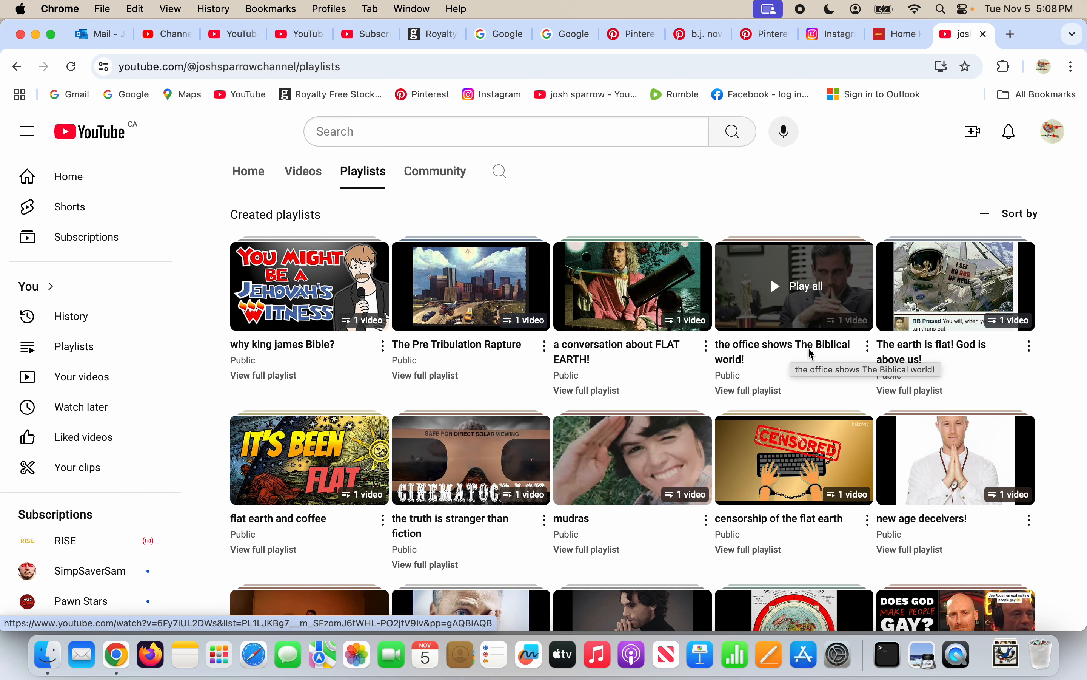
mouse_move(769, 115)
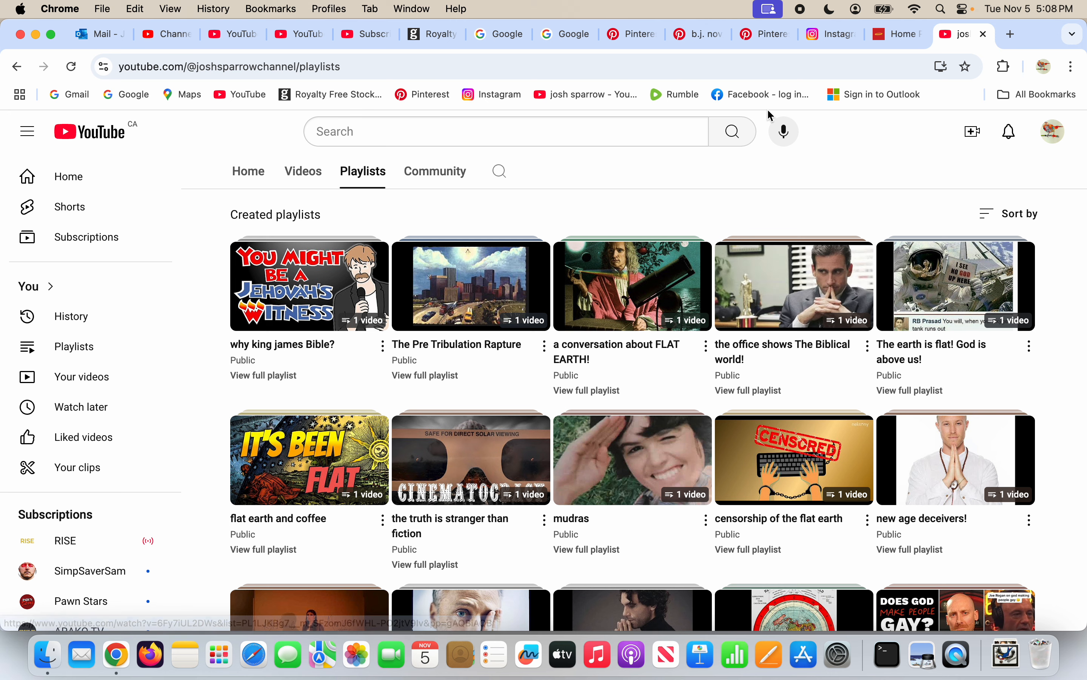
mouse_move(855, 185)
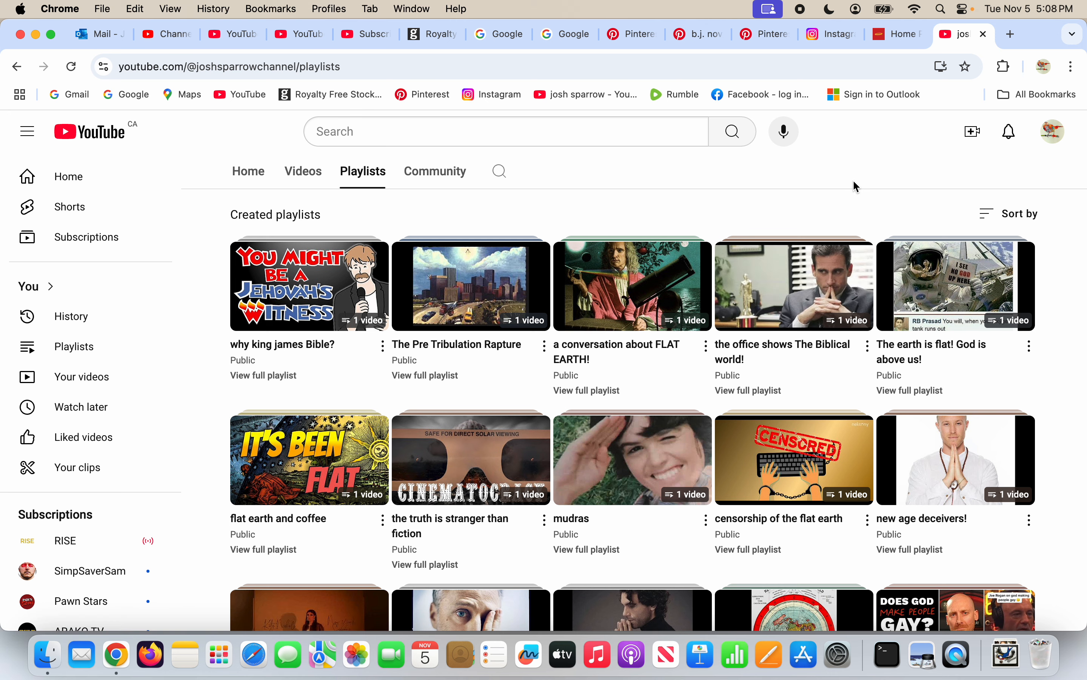
Switch to the Pinterest tab with the b.j. novak uttarabodhi mudra pin.
left_click(697, 34)
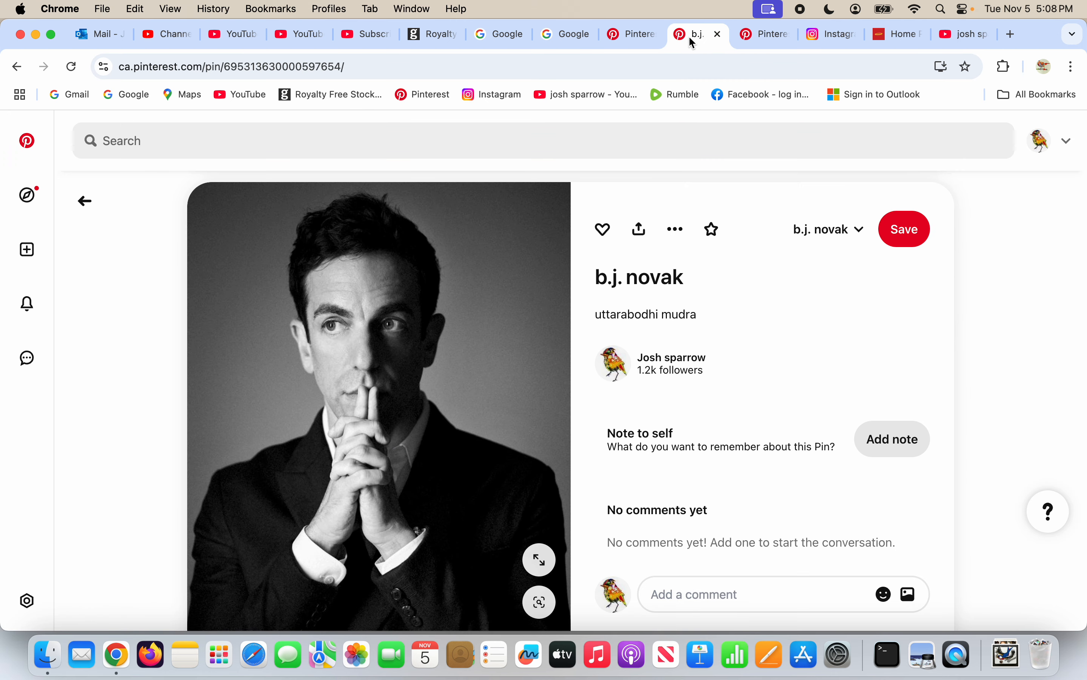
mouse_move(452, 443)
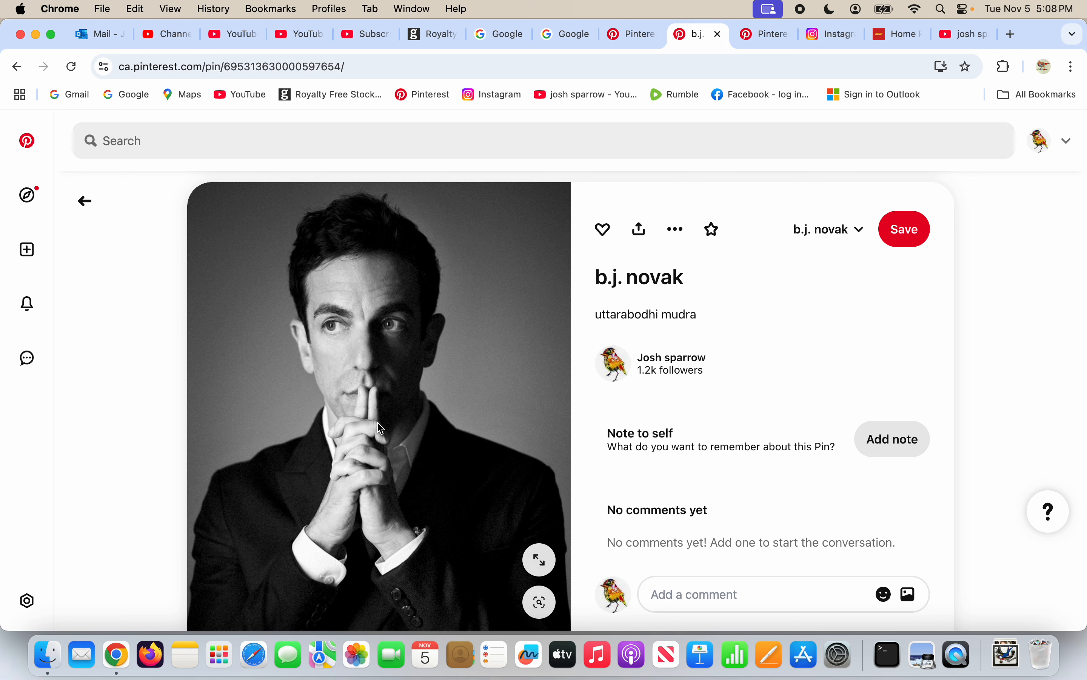
mouse_move(352, 452)
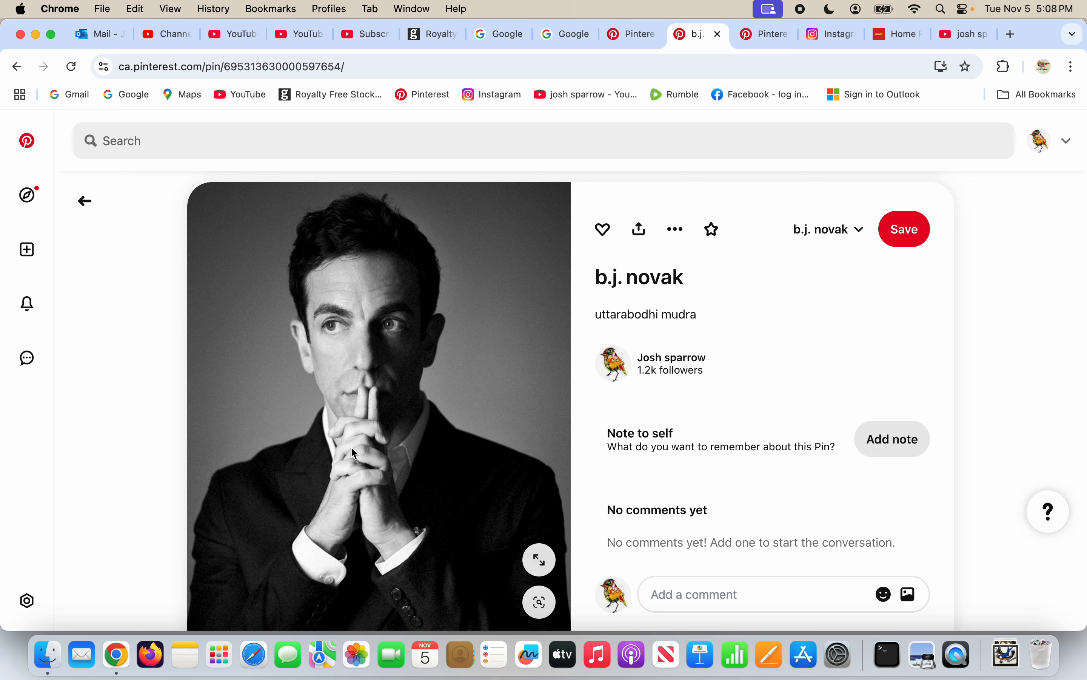
mouse_move(379, 414)
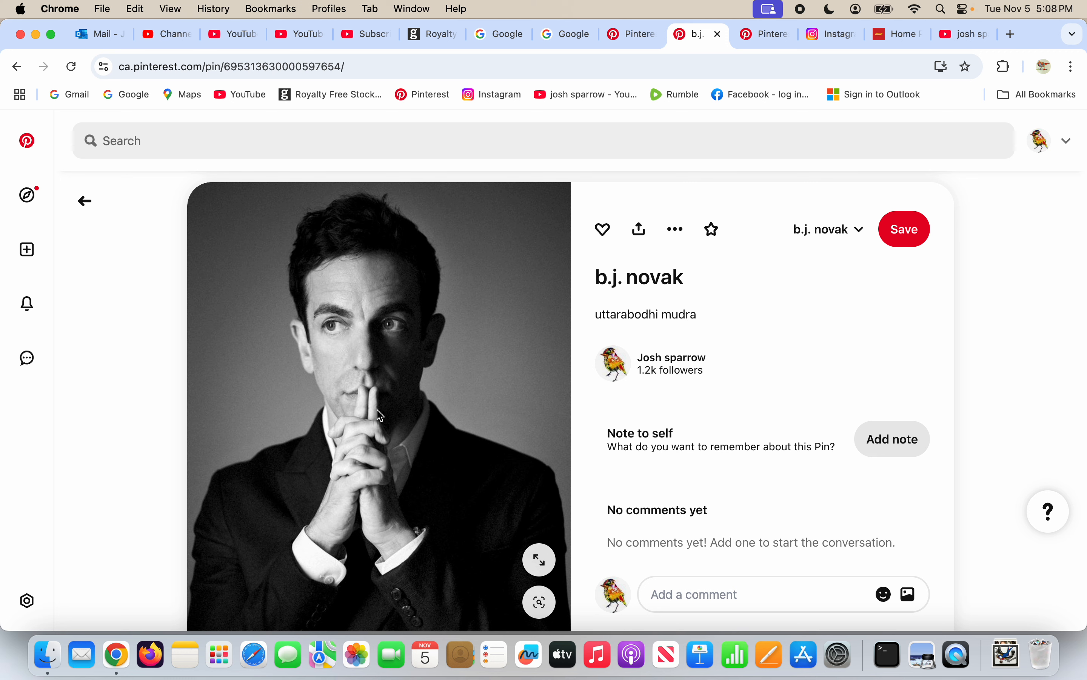
mouse_move(372, 401)
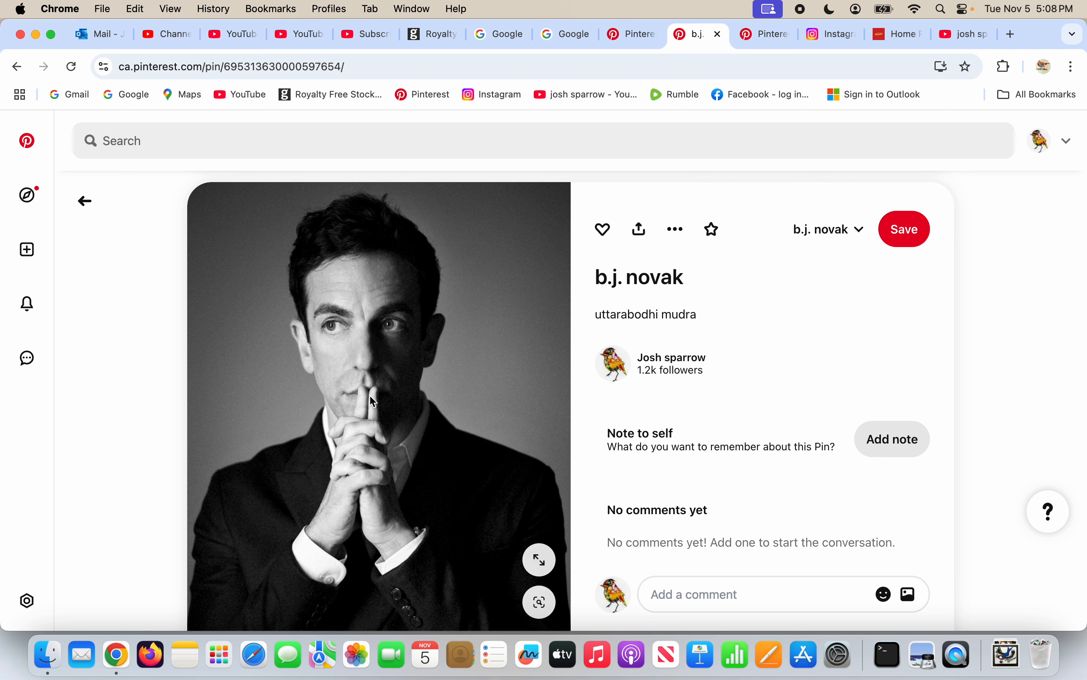
mouse_move(385, 401)
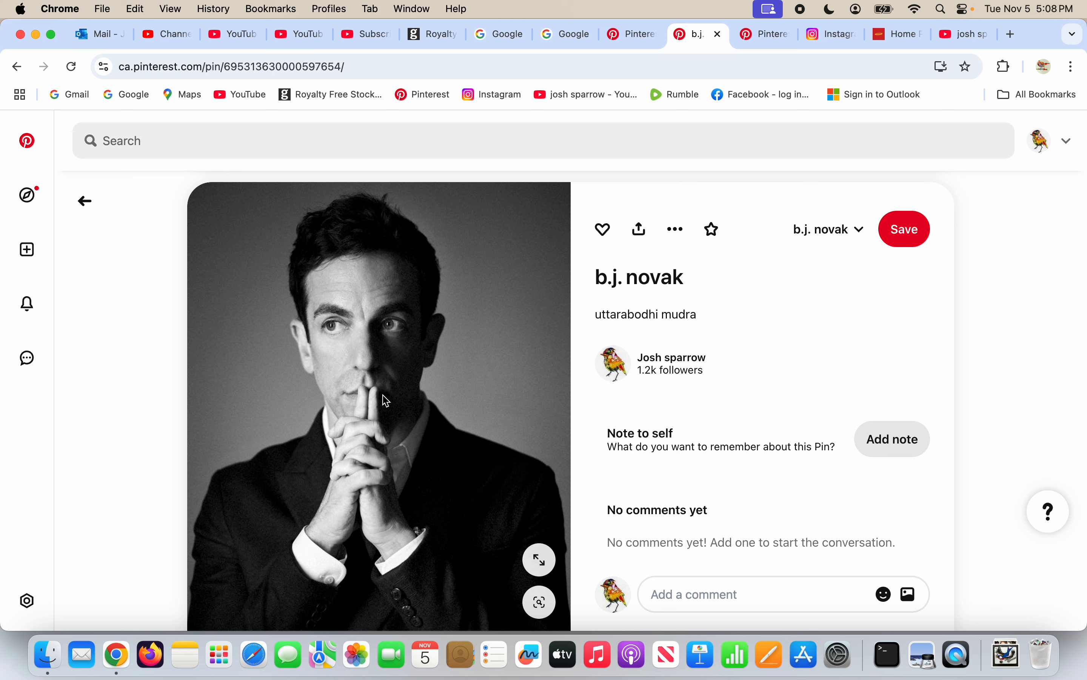
mouse_move(587, 351)
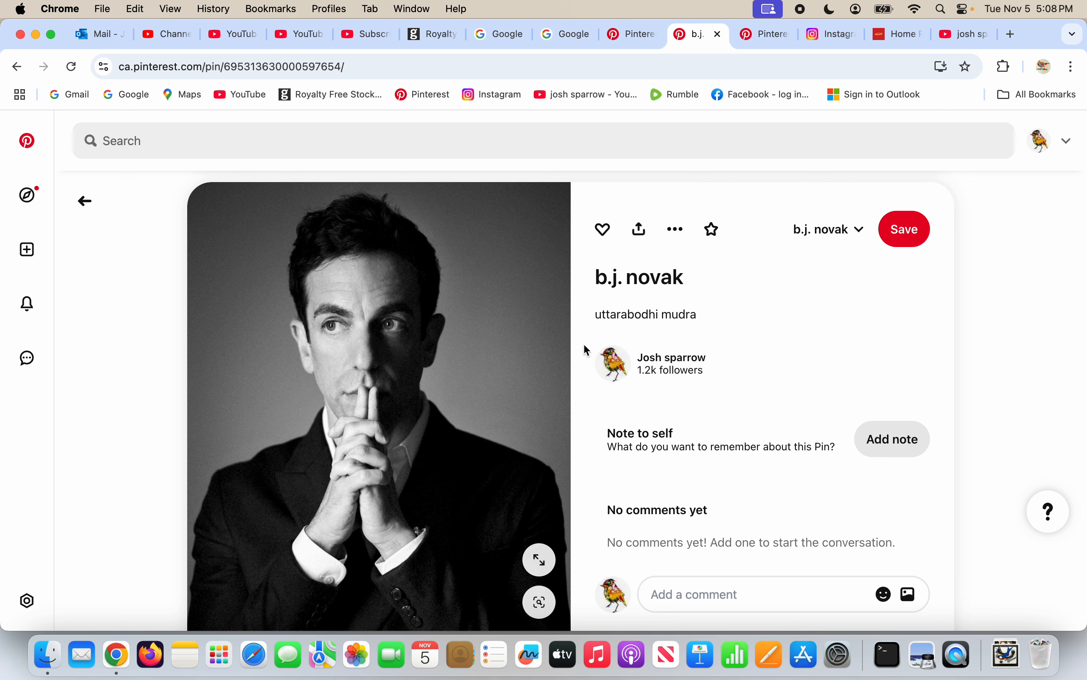
mouse_move(834, 339)
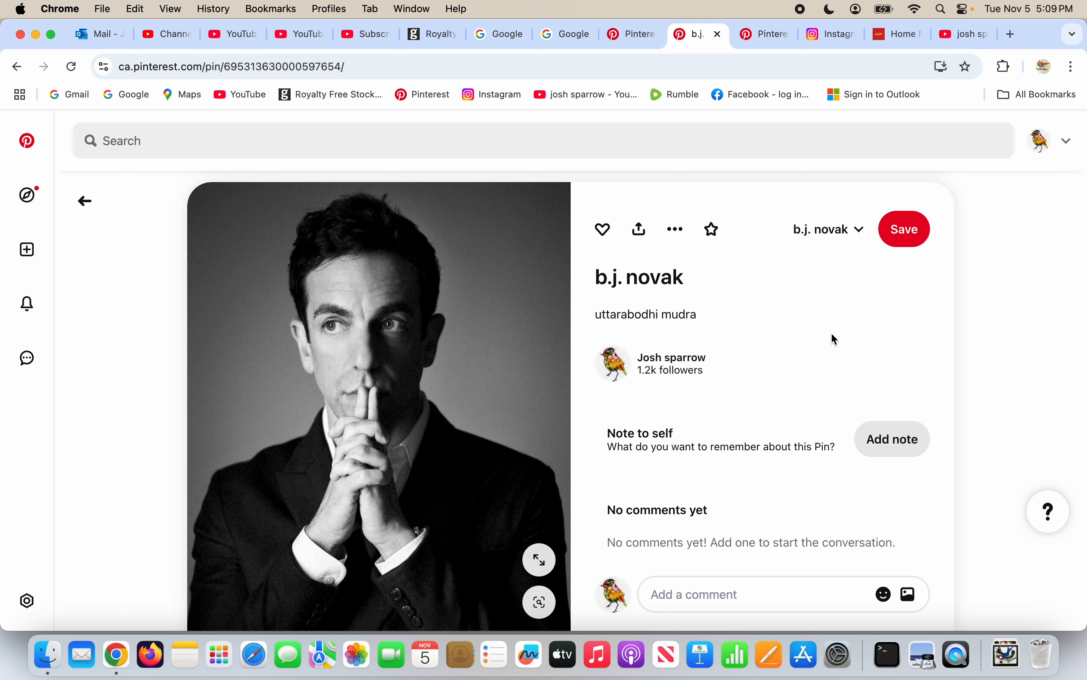
mouse_move(695, 214)
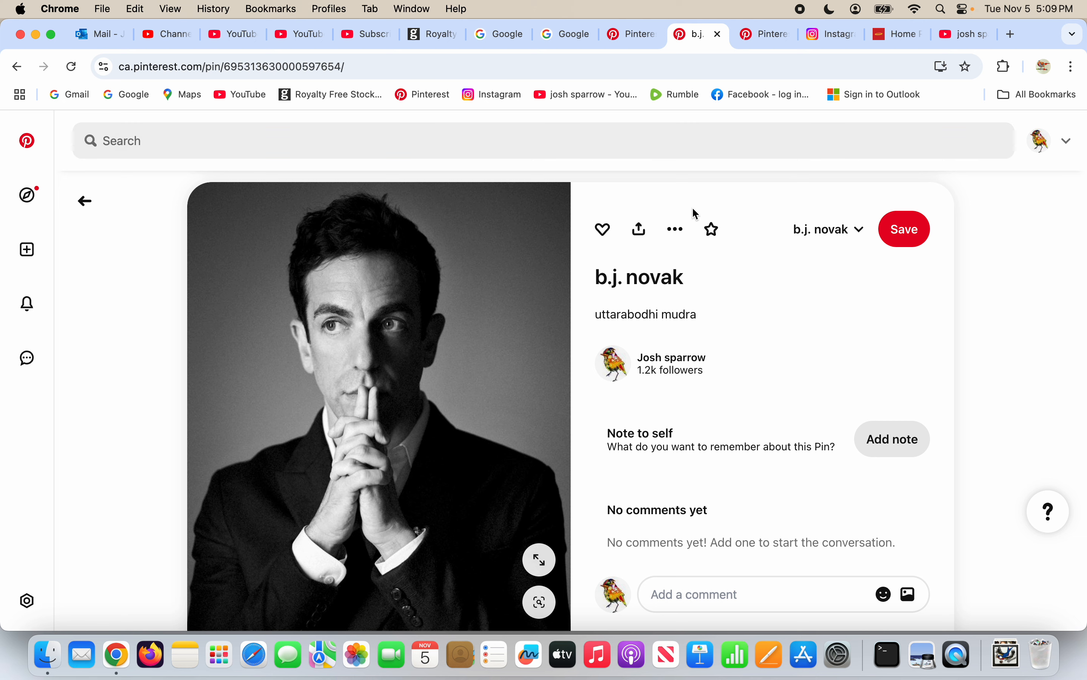
Return to the channel's Playlists and start 'the office shows The Biblical world!' playlist.
left_click(963, 34)
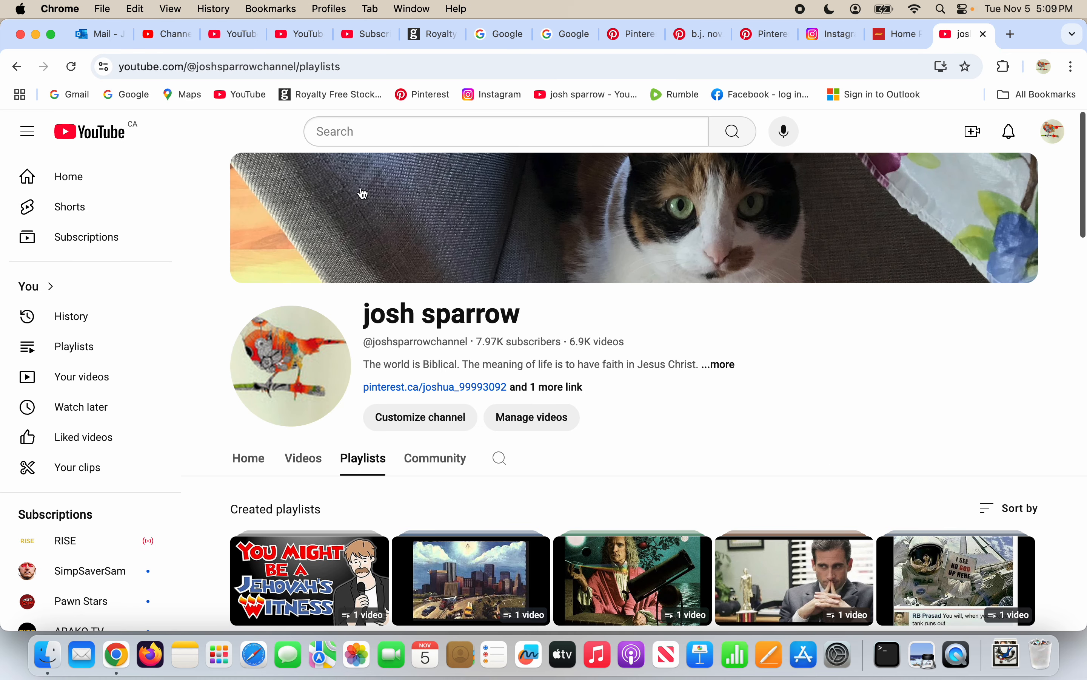
scroll("down", 3)
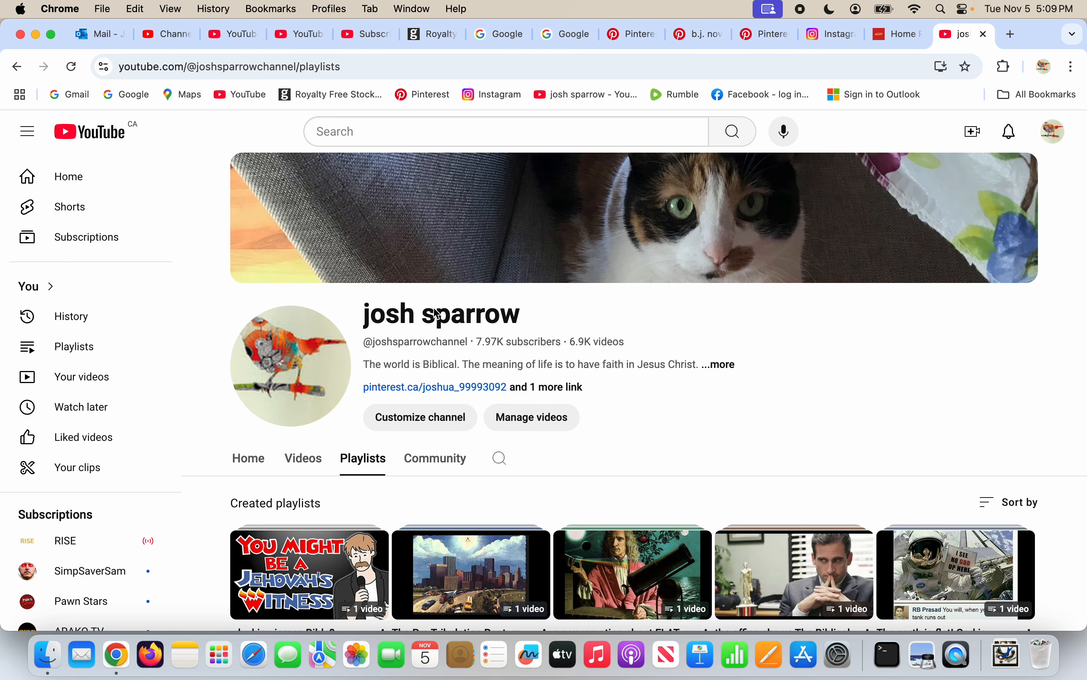
scroll("down", 3)
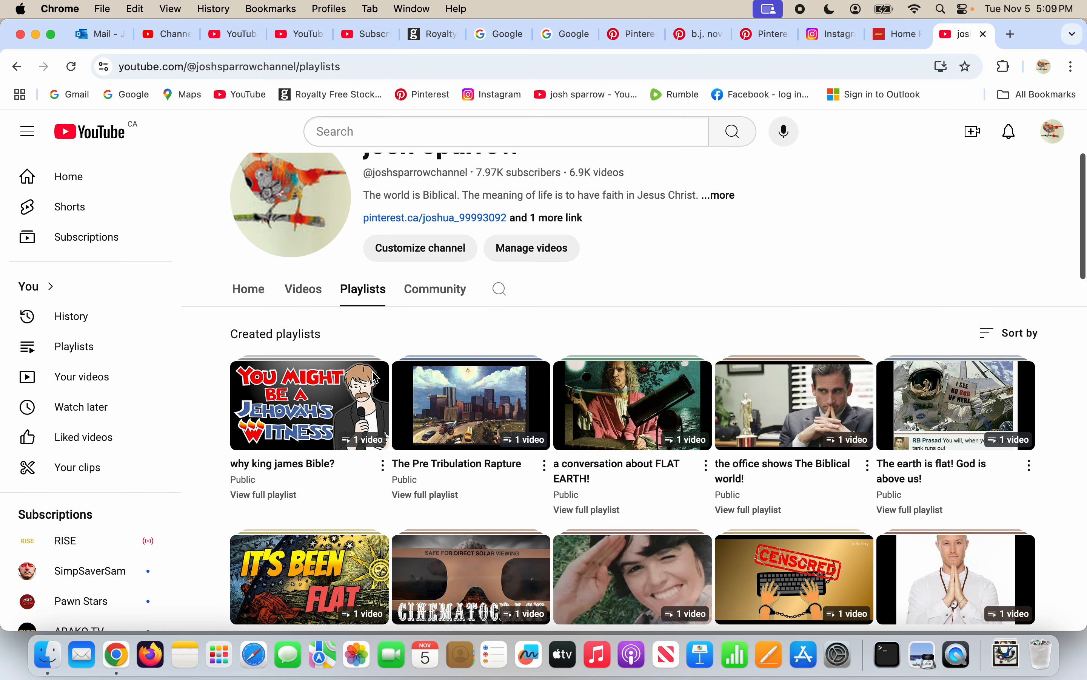
scroll("down", 3)
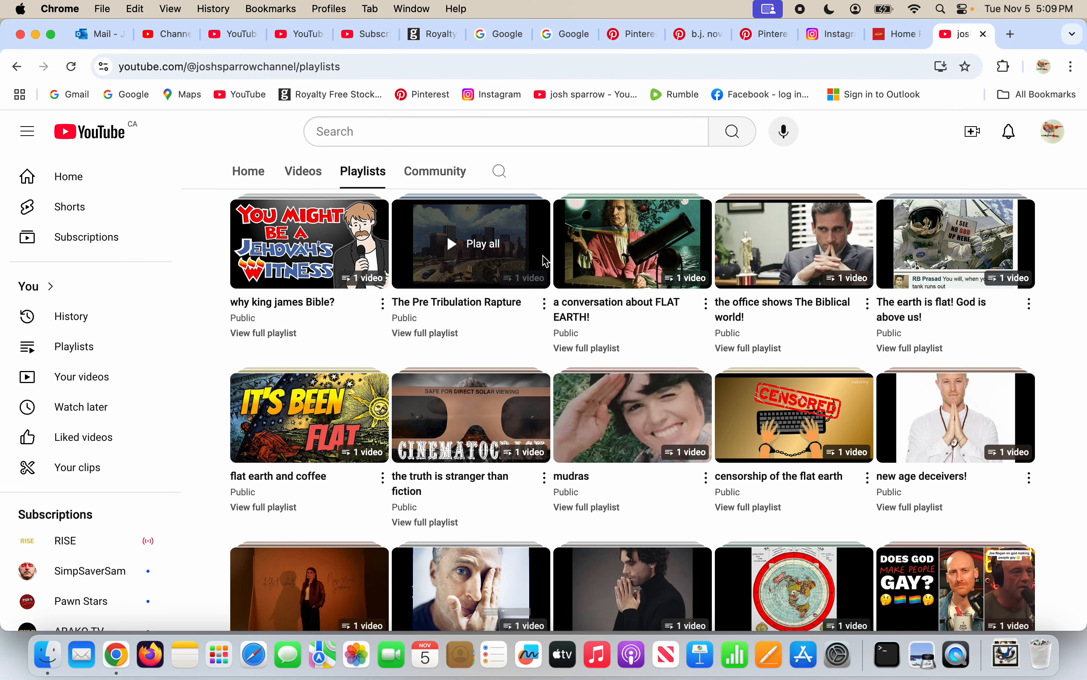
mouse_move(932, 314)
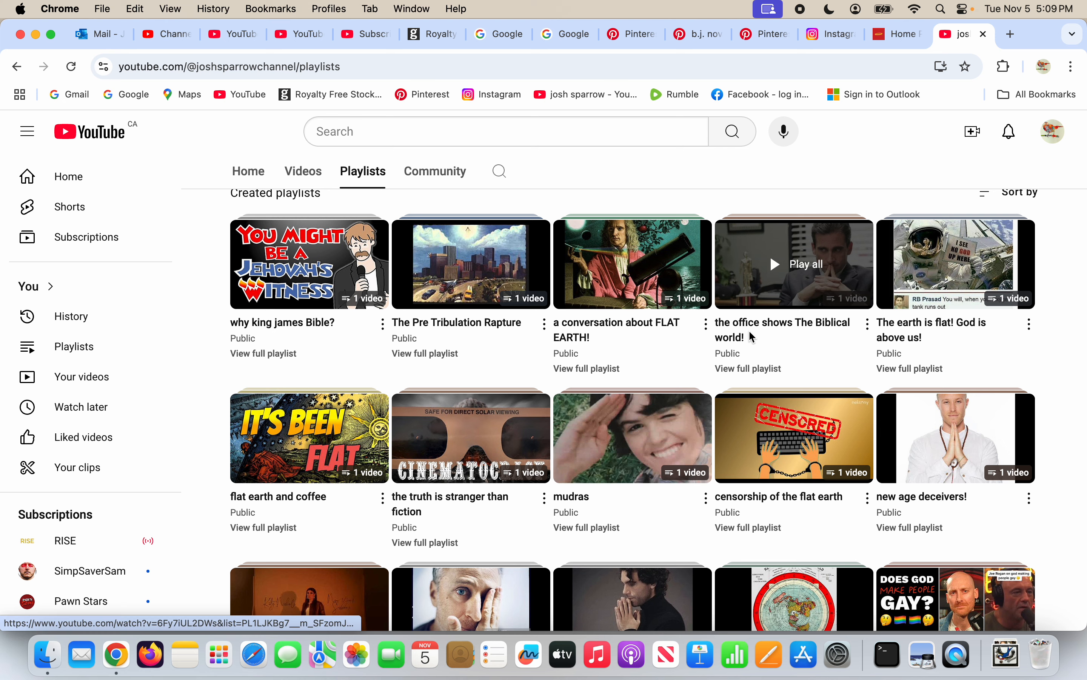
left_click(795, 264)
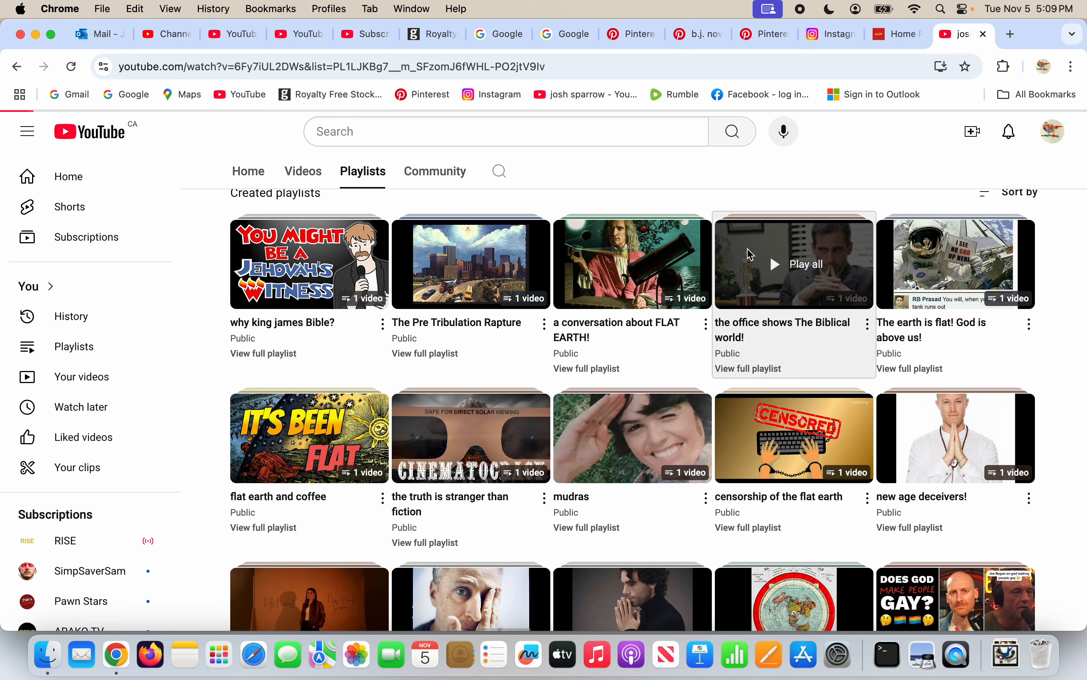
Start the office cast video and pause it at 0:01 on the steve carell pin frame.
left_click(794, 263)
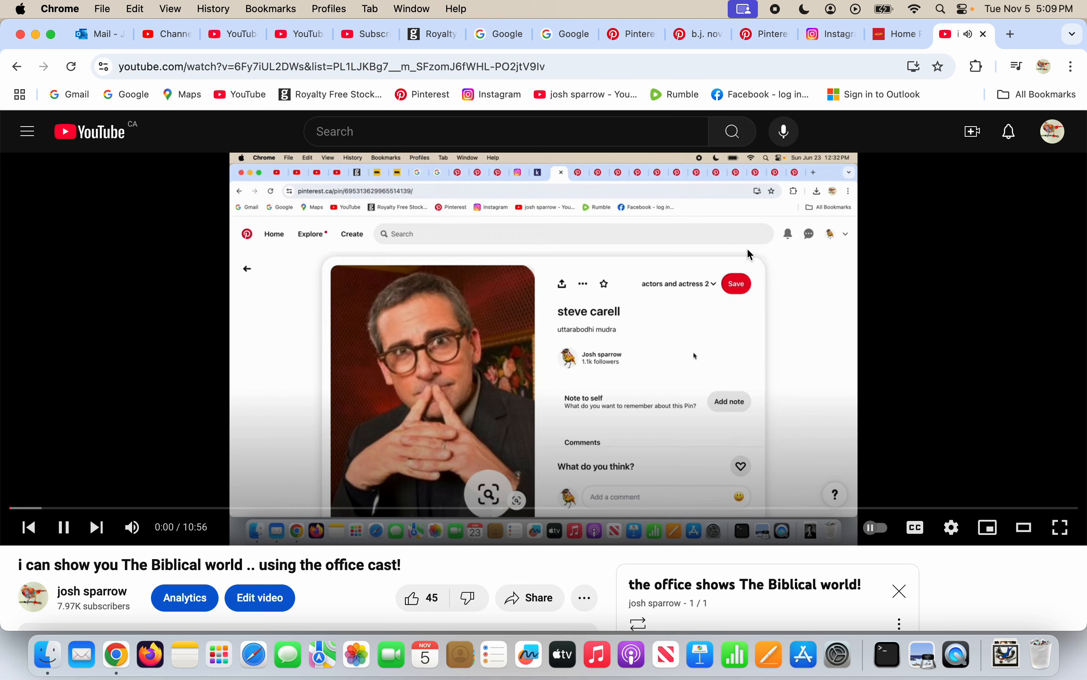
left_click(63, 527)
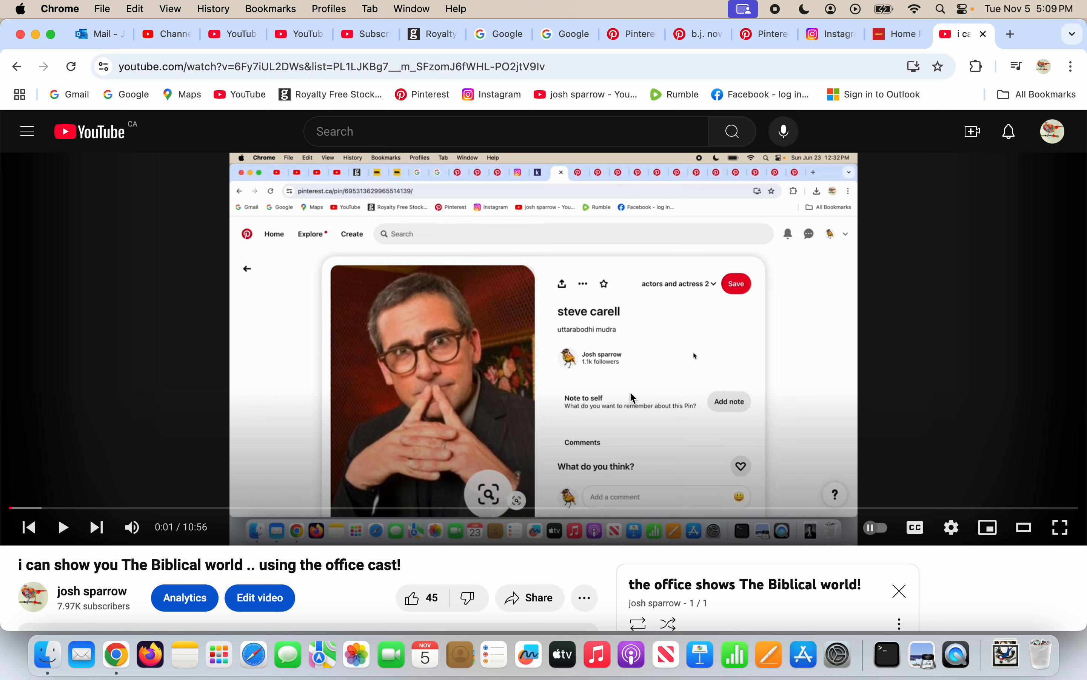
mouse_move(368, 469)
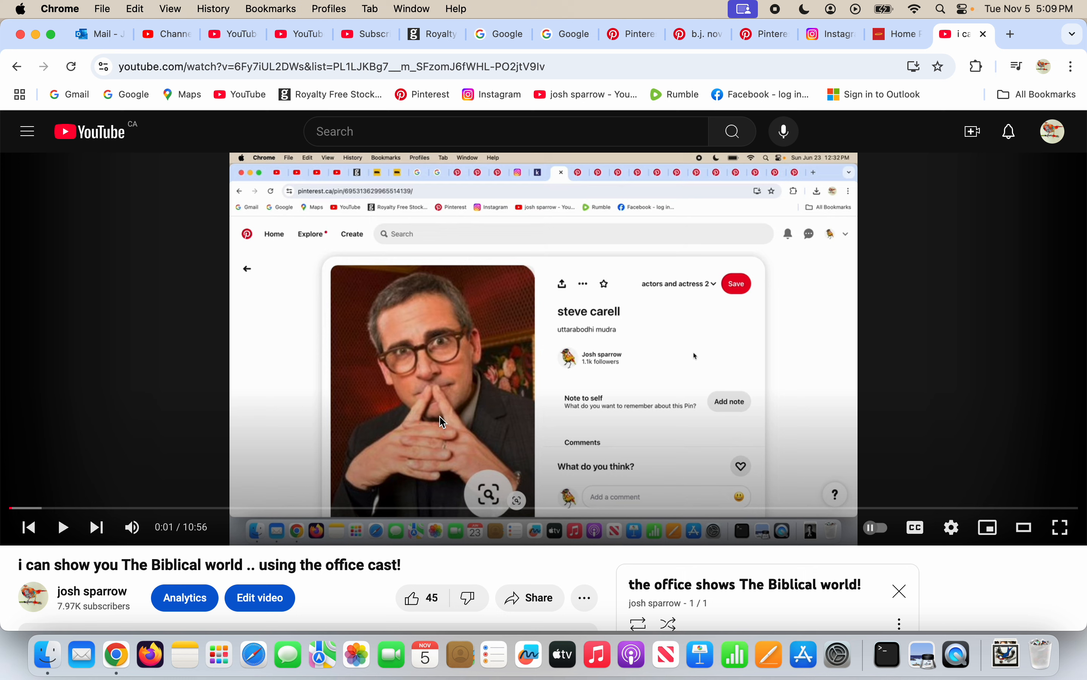
mouse_move(436, 456)
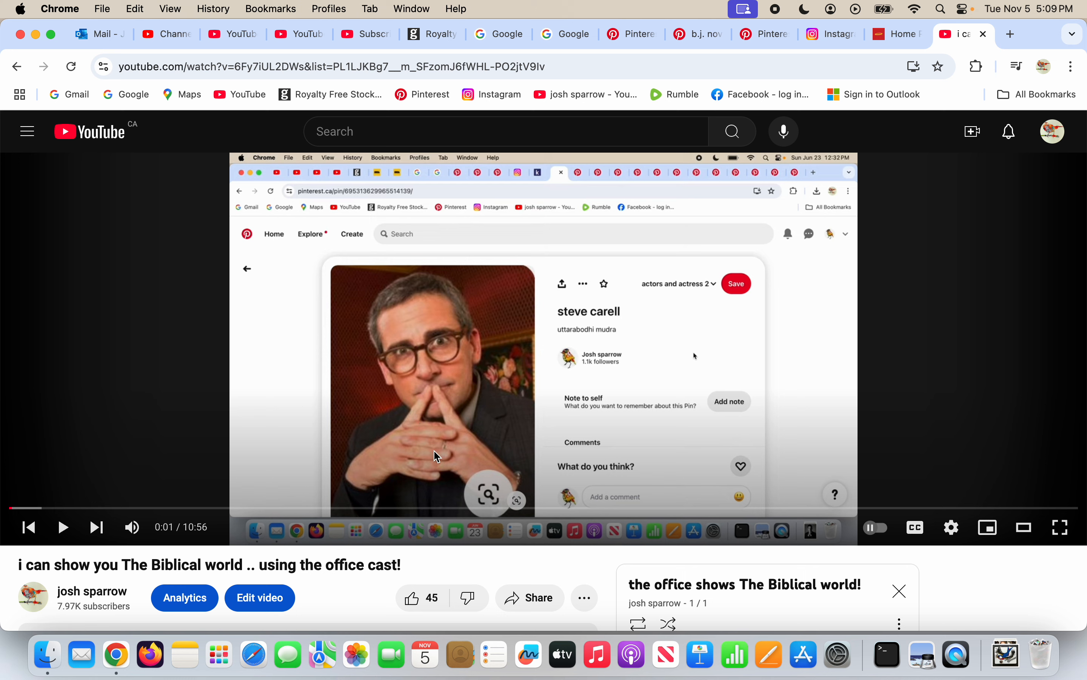
mouse_move(527, 463)
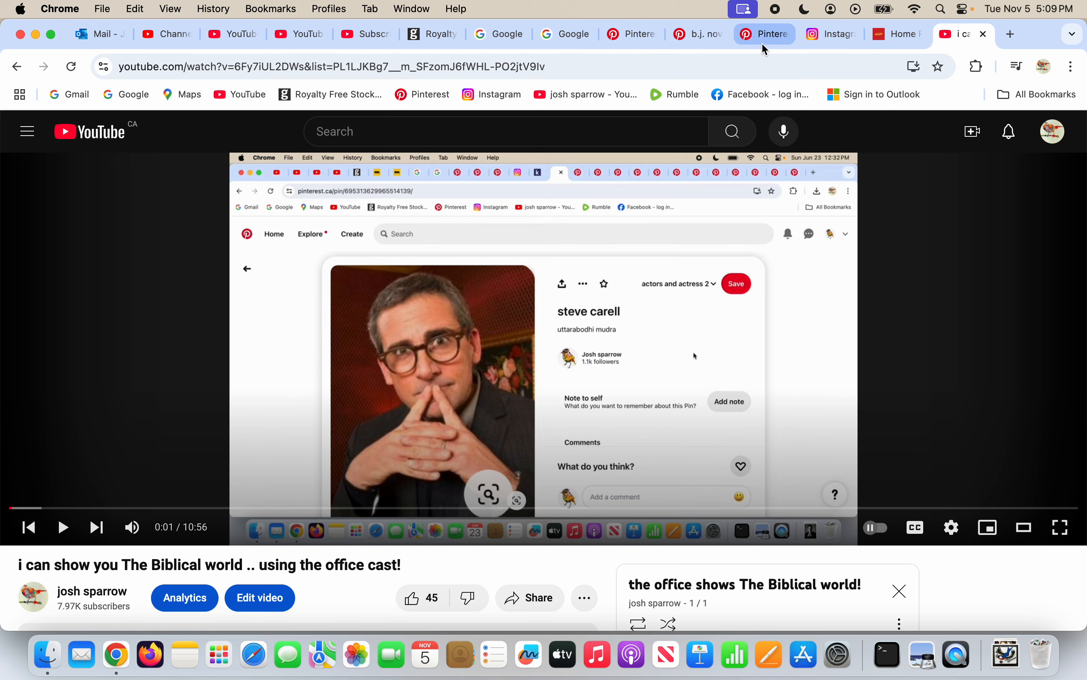
left_click(697, 34)
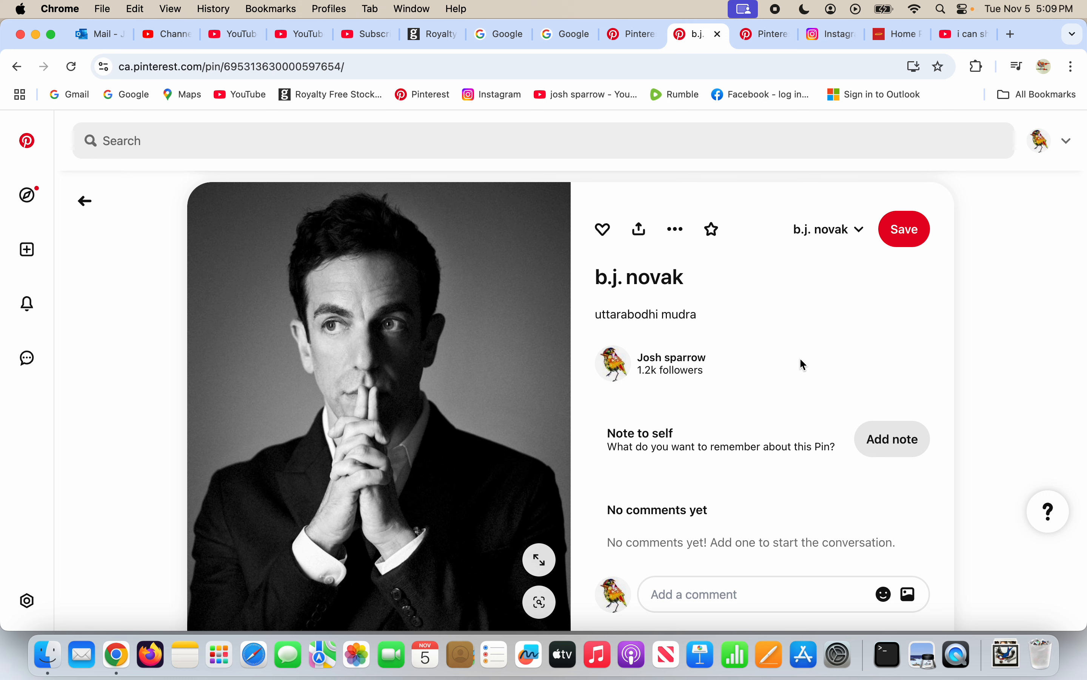
mouse_move(378, 407)
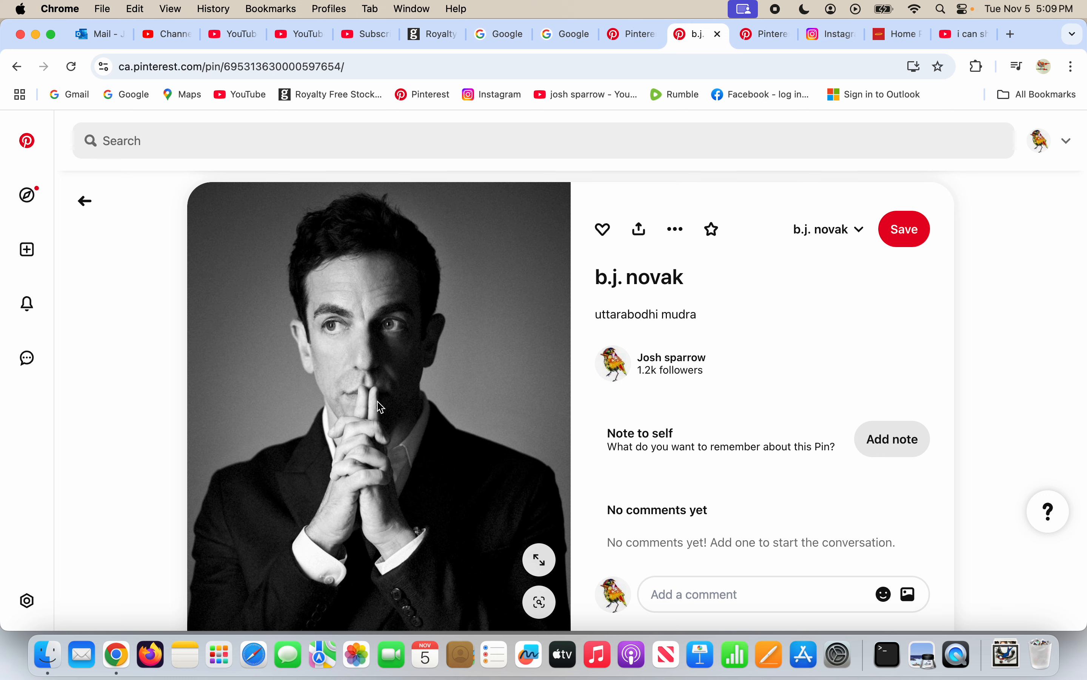
mouse_move(375, 444)
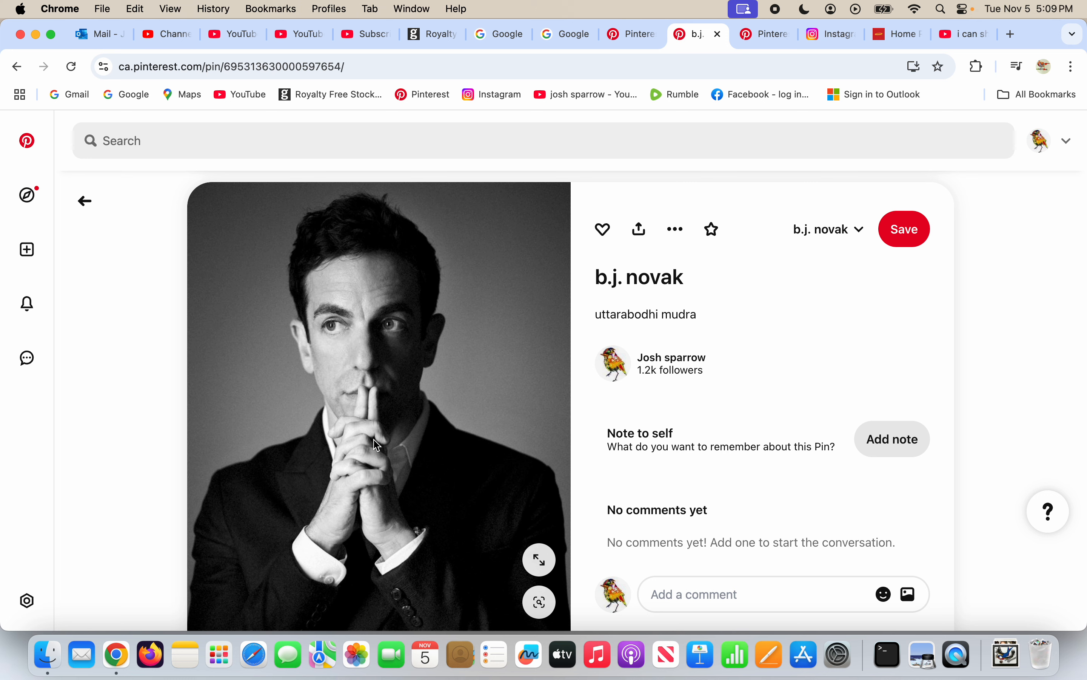
mouse_move(872, 331)
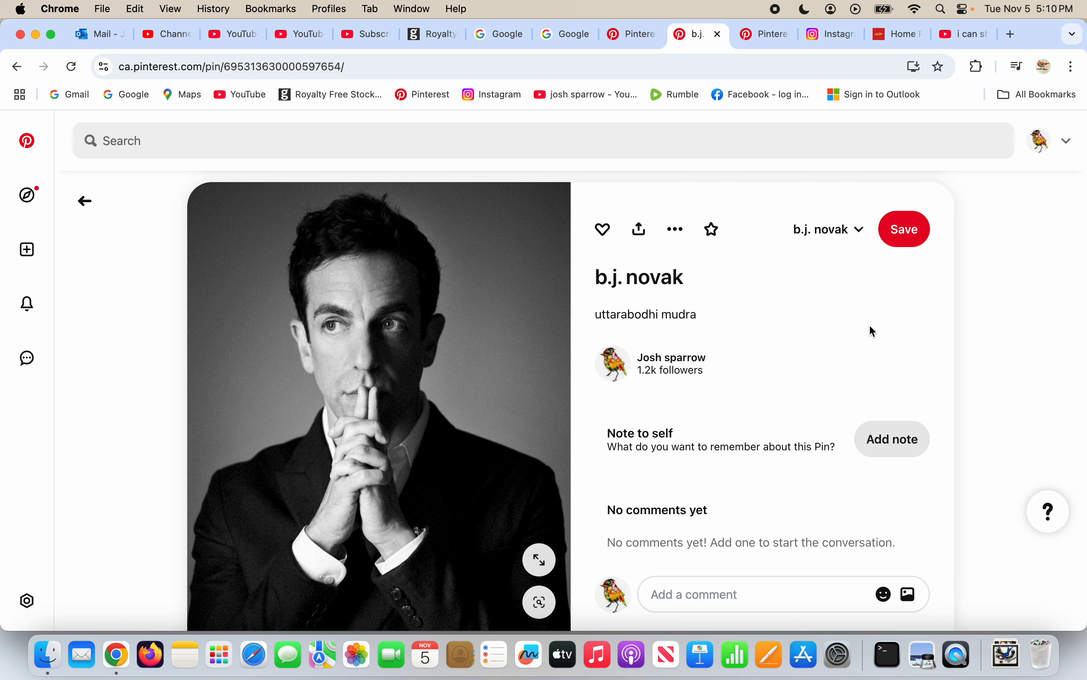
mouse_move(854, 330)
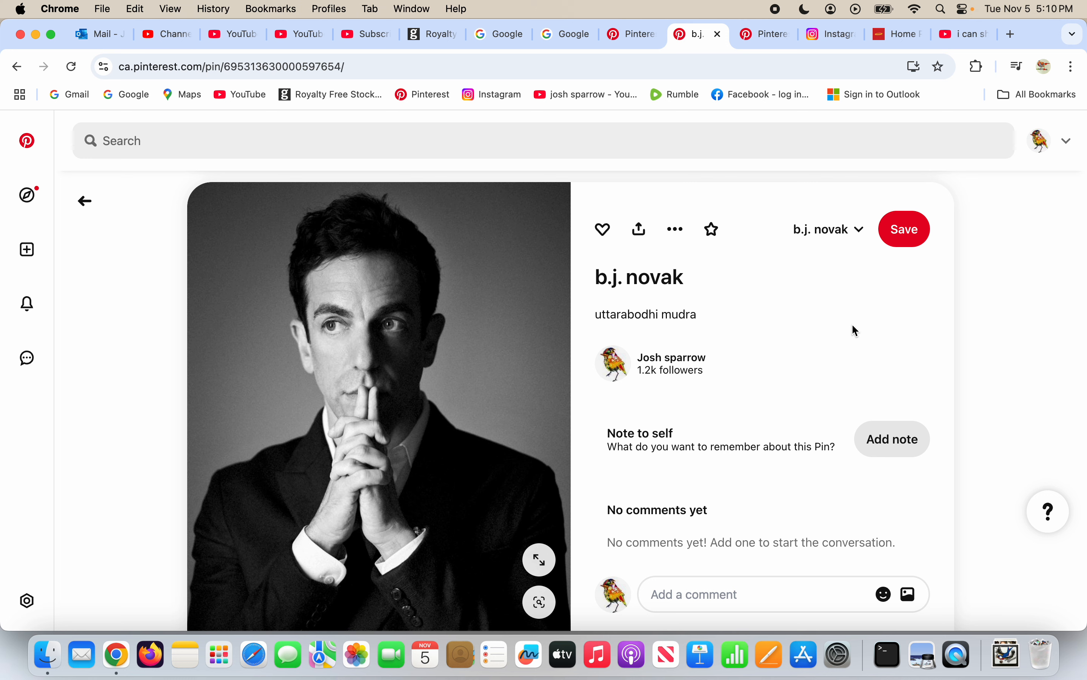
mouse_move(375, 346)
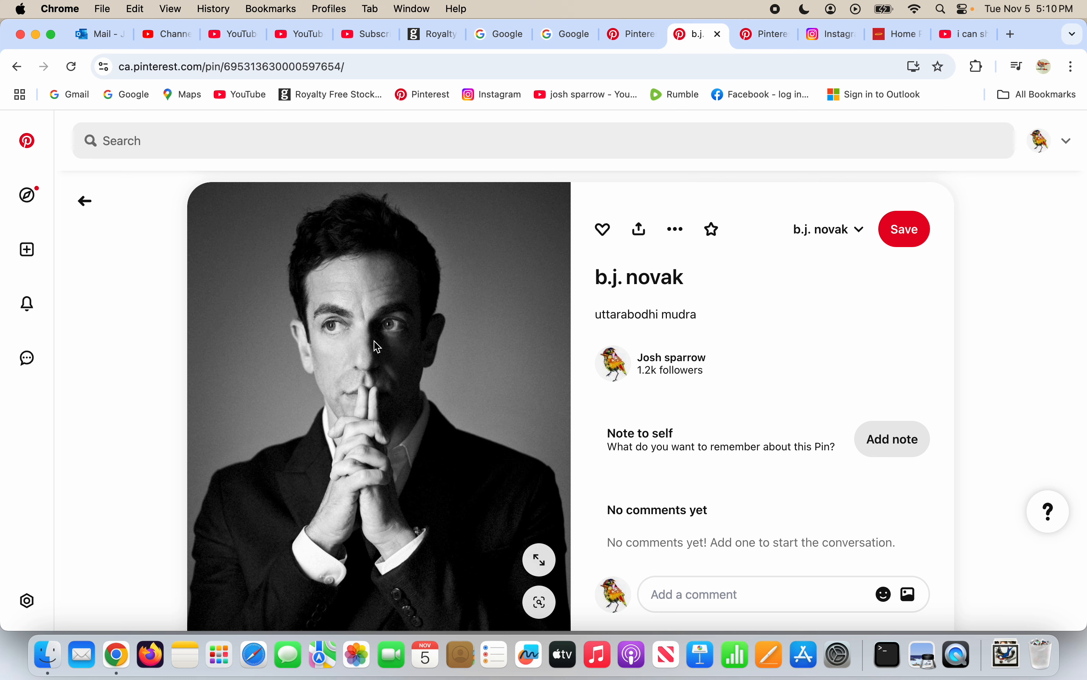
mouse_move(368, 404)
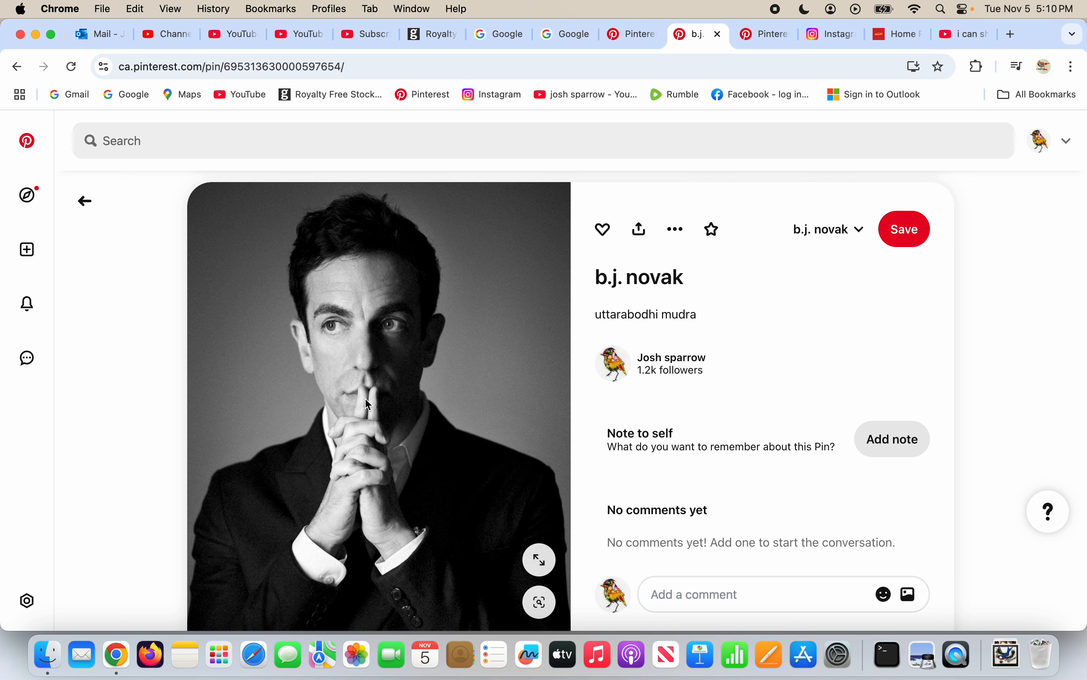
mouse_move(372, 391)
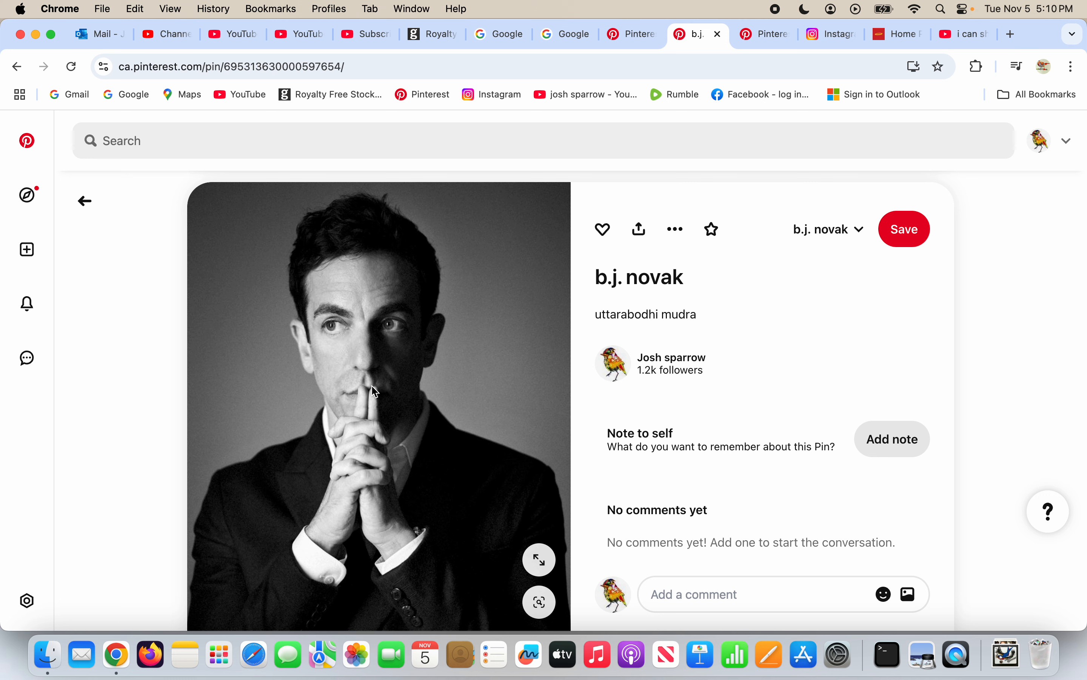
mouse_move(587, 437)
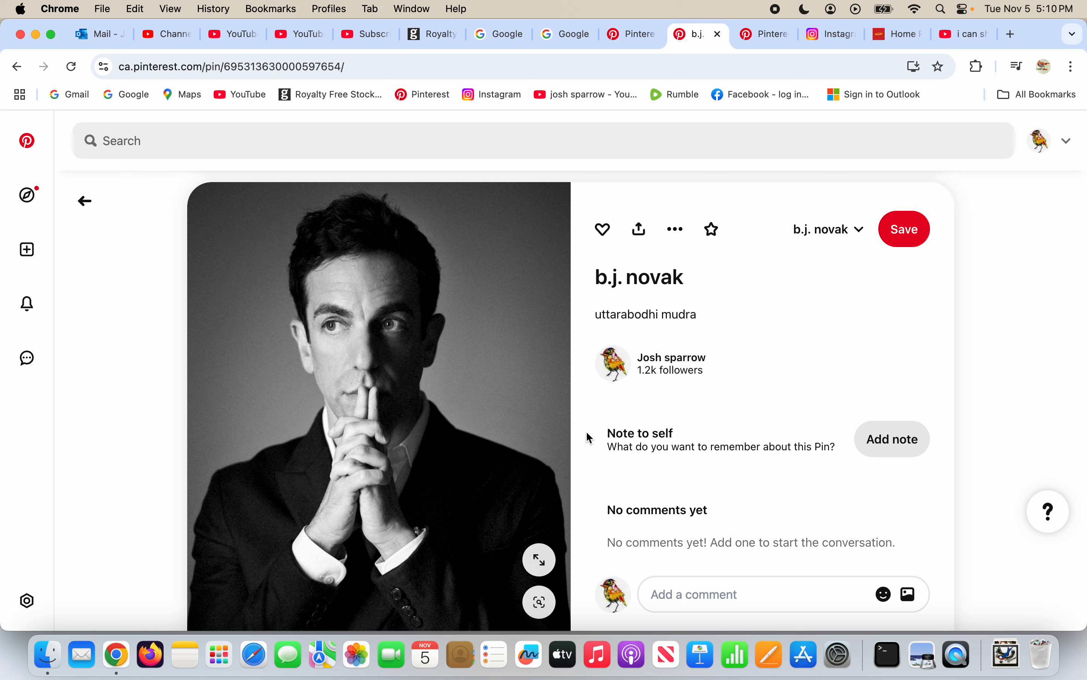
Return to the office cast video and pause at 4:59 on the Rainn Wilson pin frame.
left_click(963, 34)
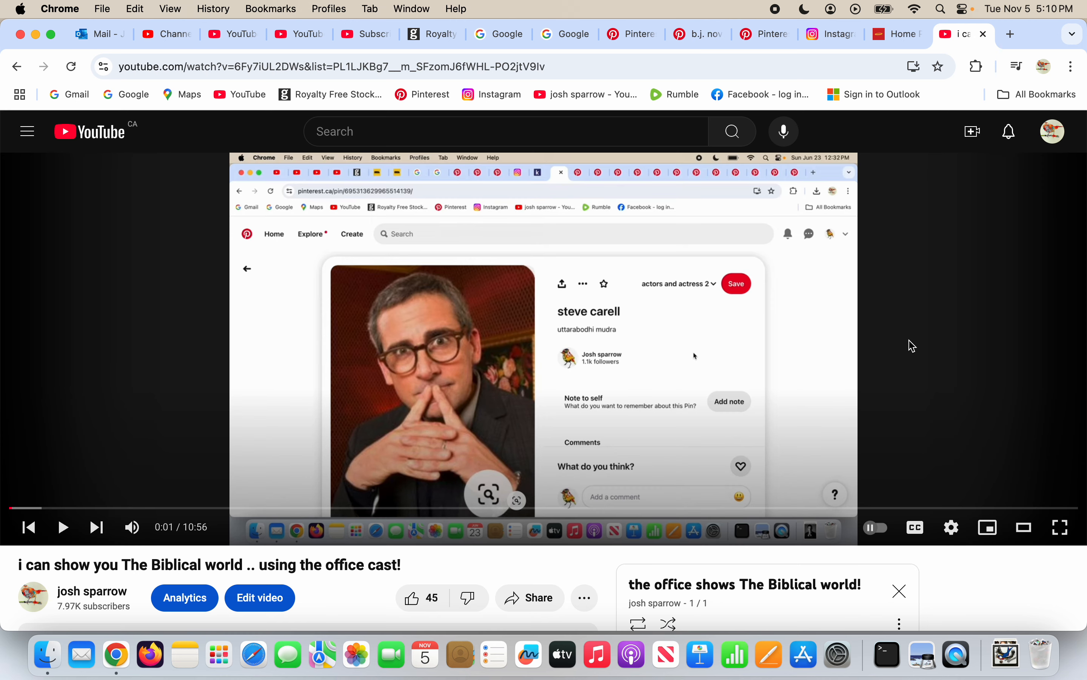
mouse_move(427, 397)
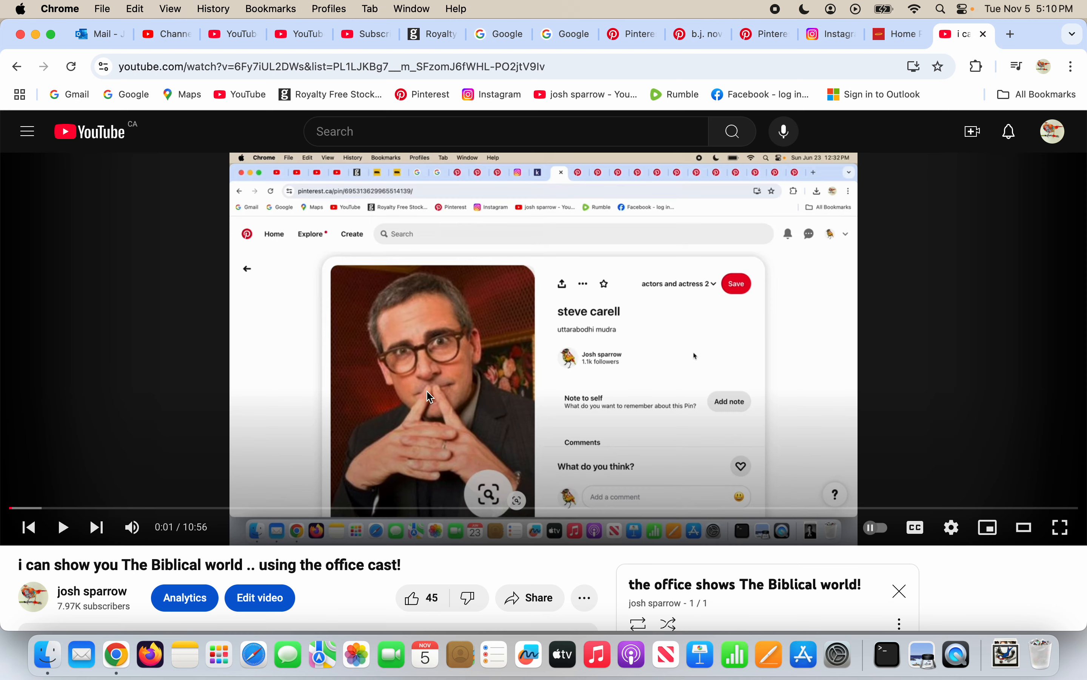
left_click(64, 527)
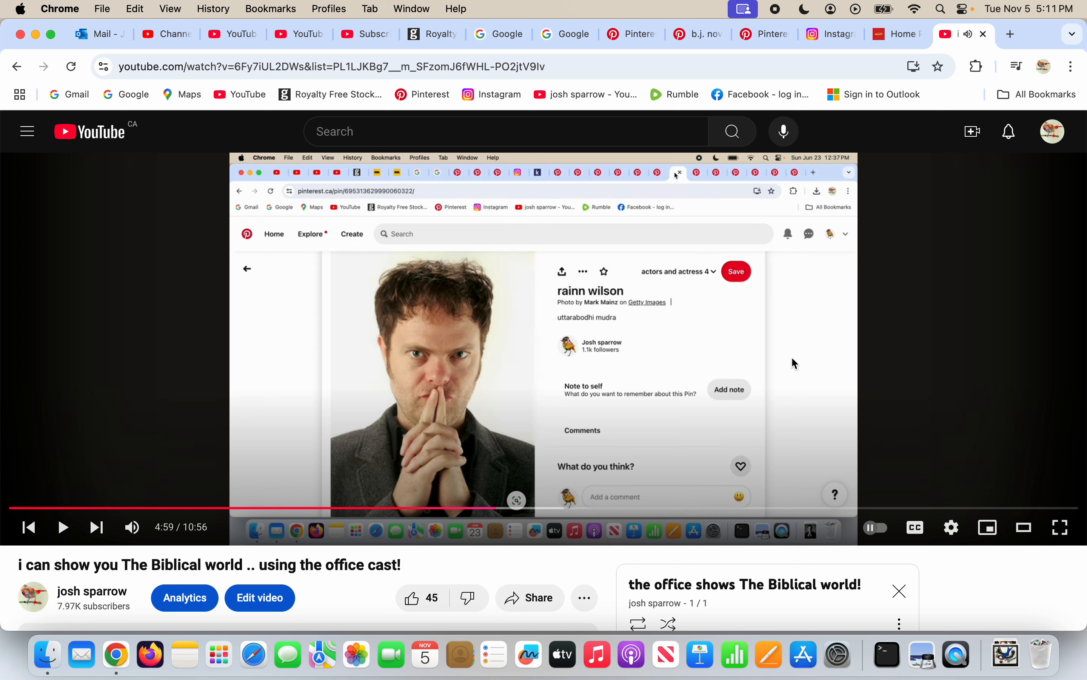
mouse_move(783, 366)
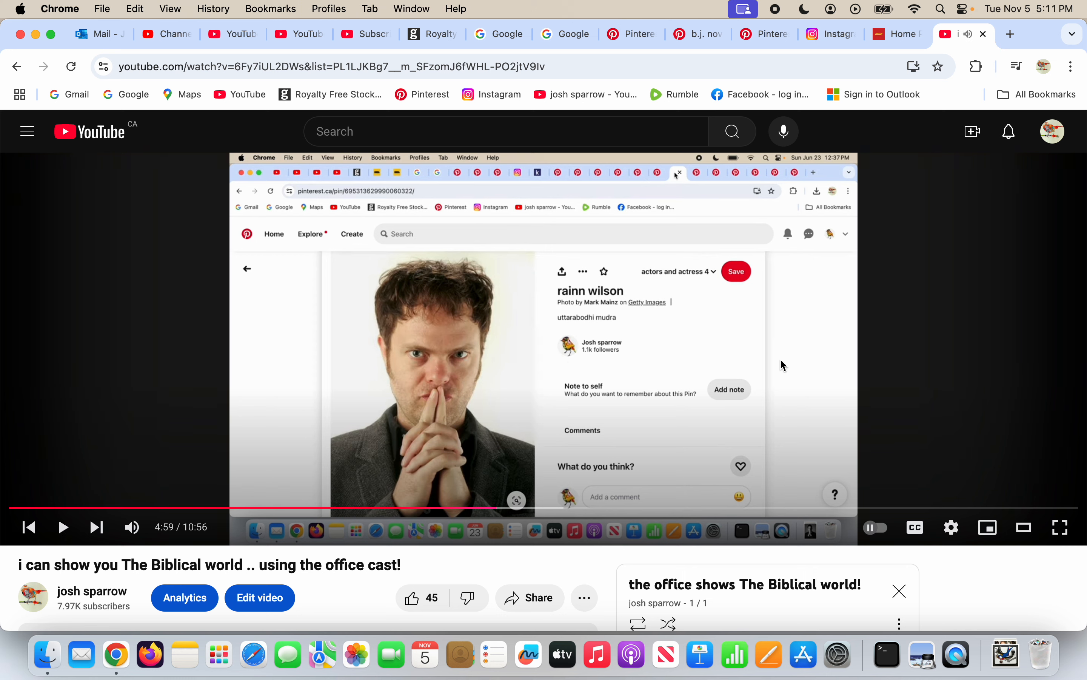
mouse_move(445, 401)
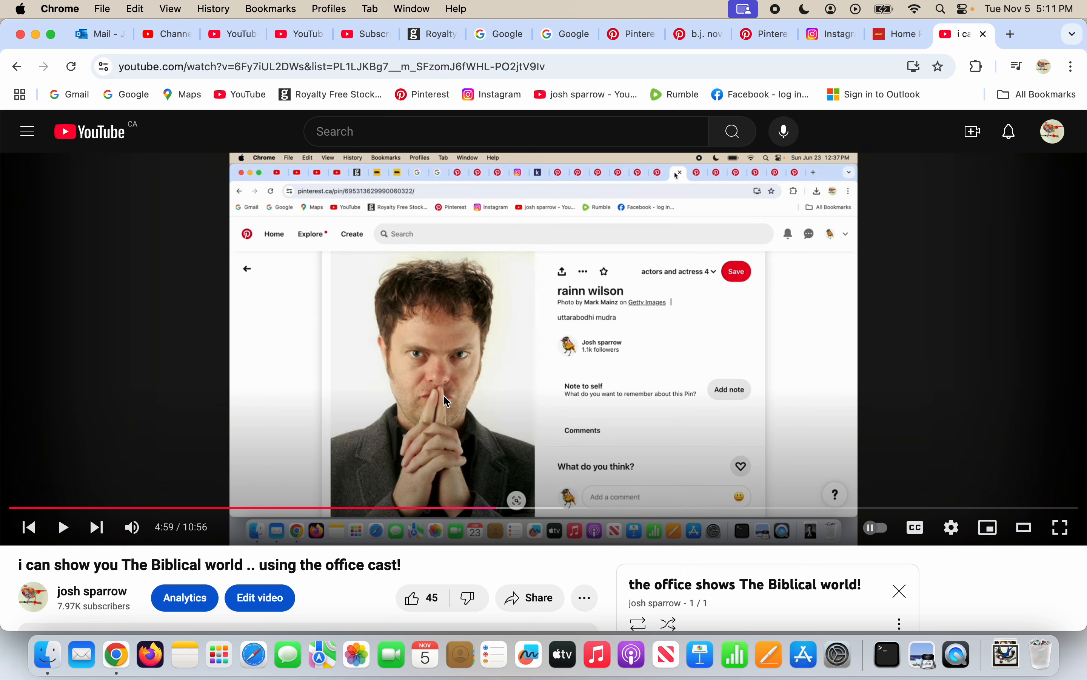
mouse_move(444, 465)
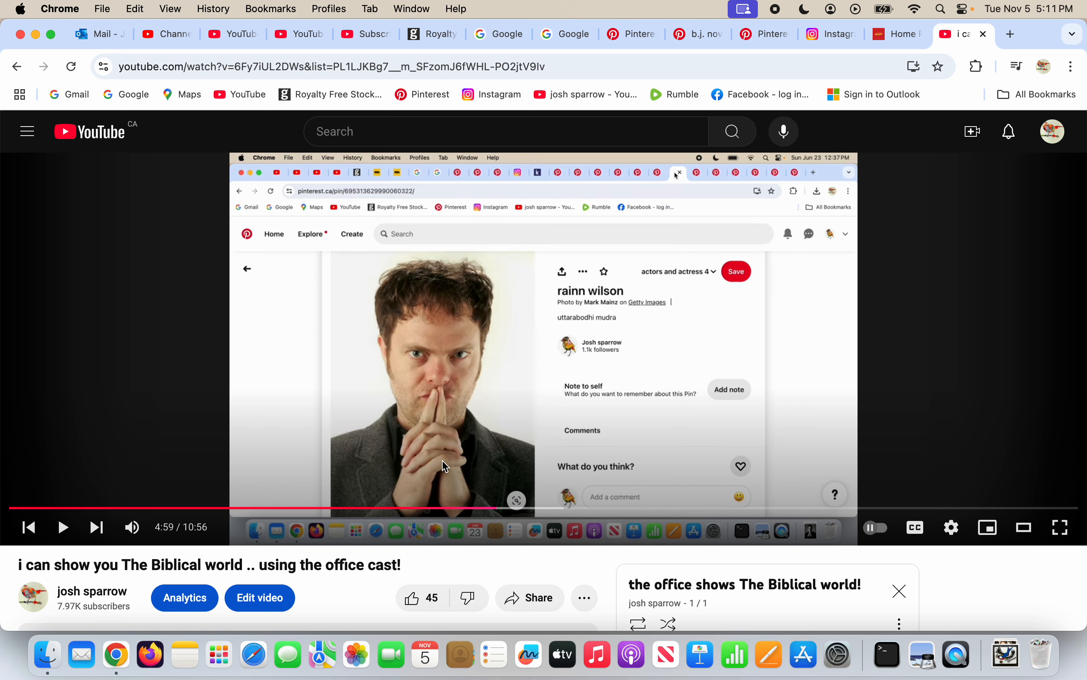
mouse_move(701, 373)
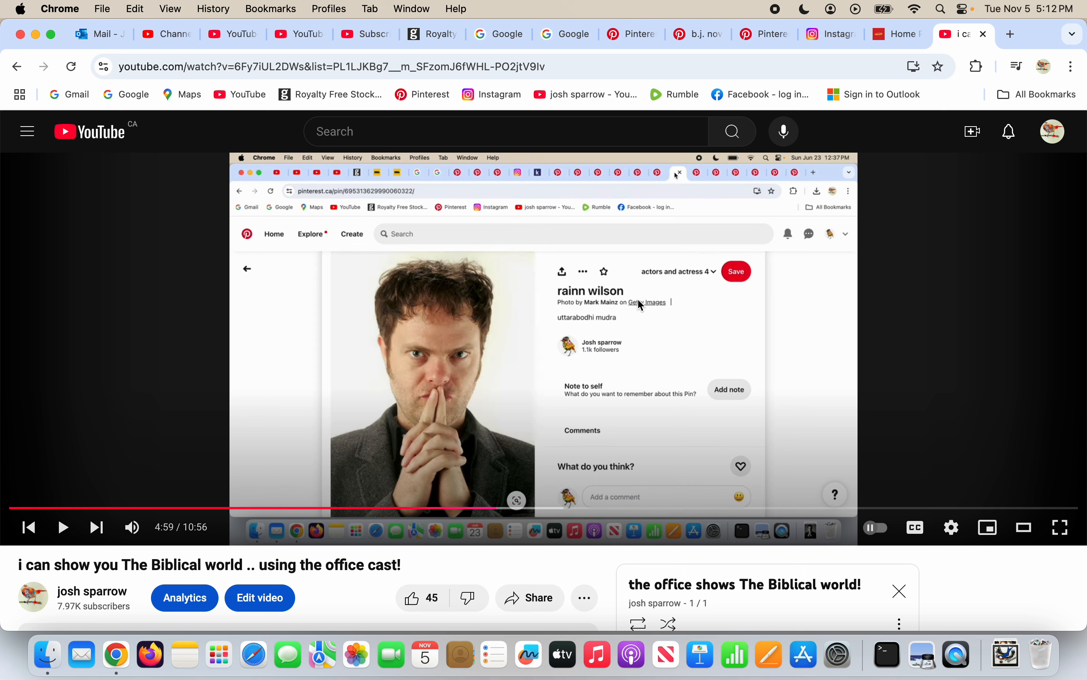
mouse_move(656, 304)
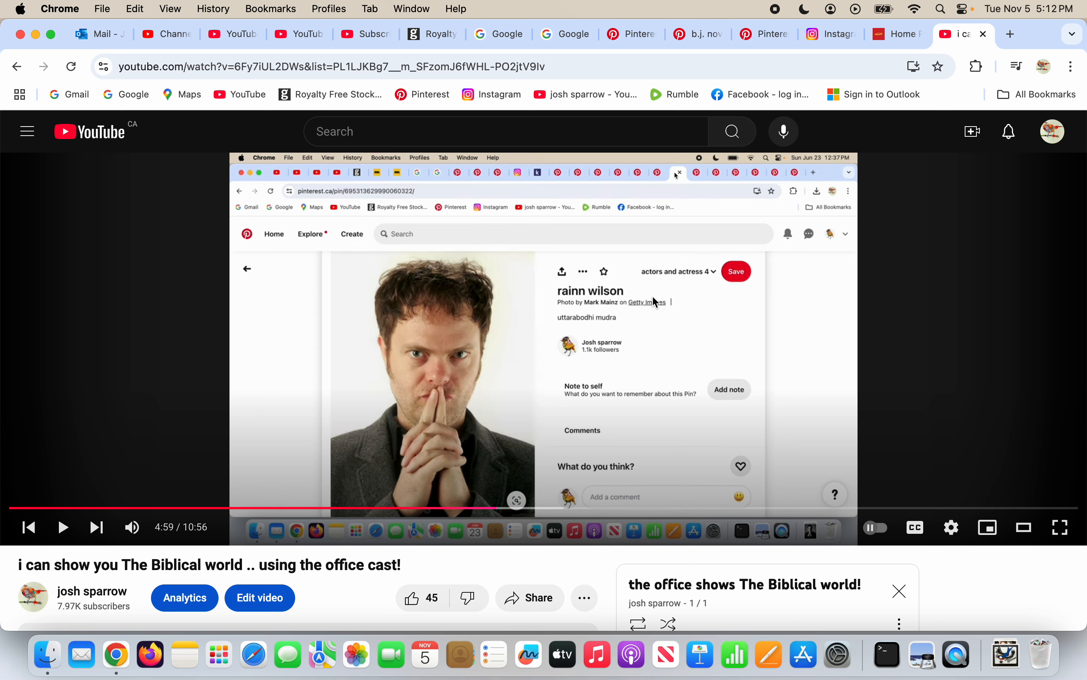
mouse_move(717, 330)
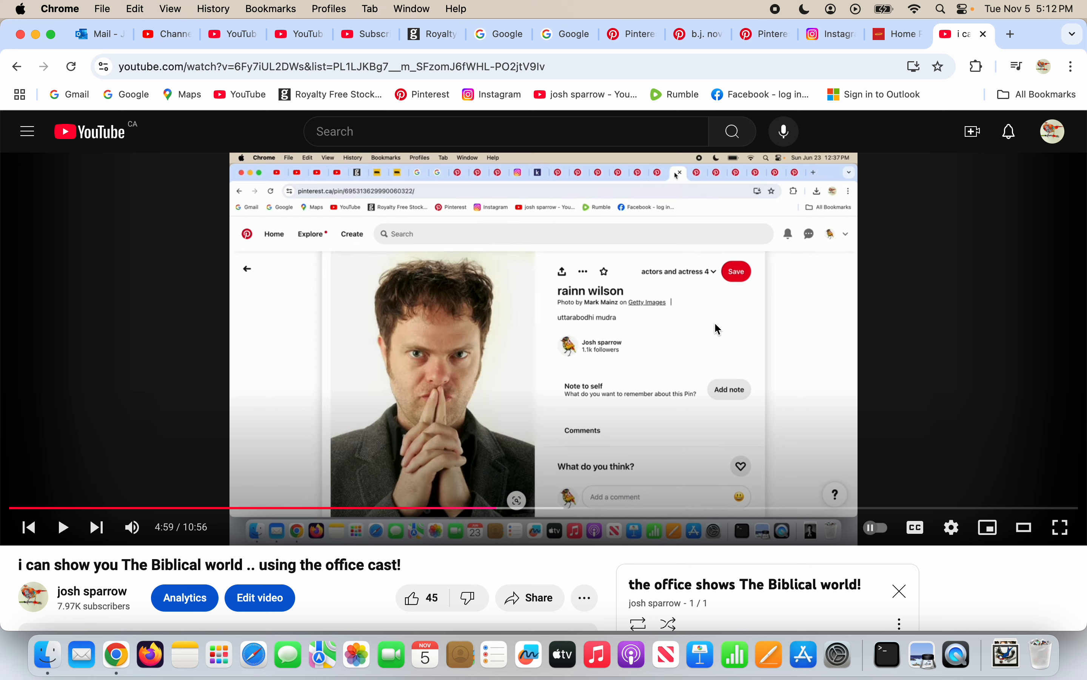
mouse_move(514, 412)
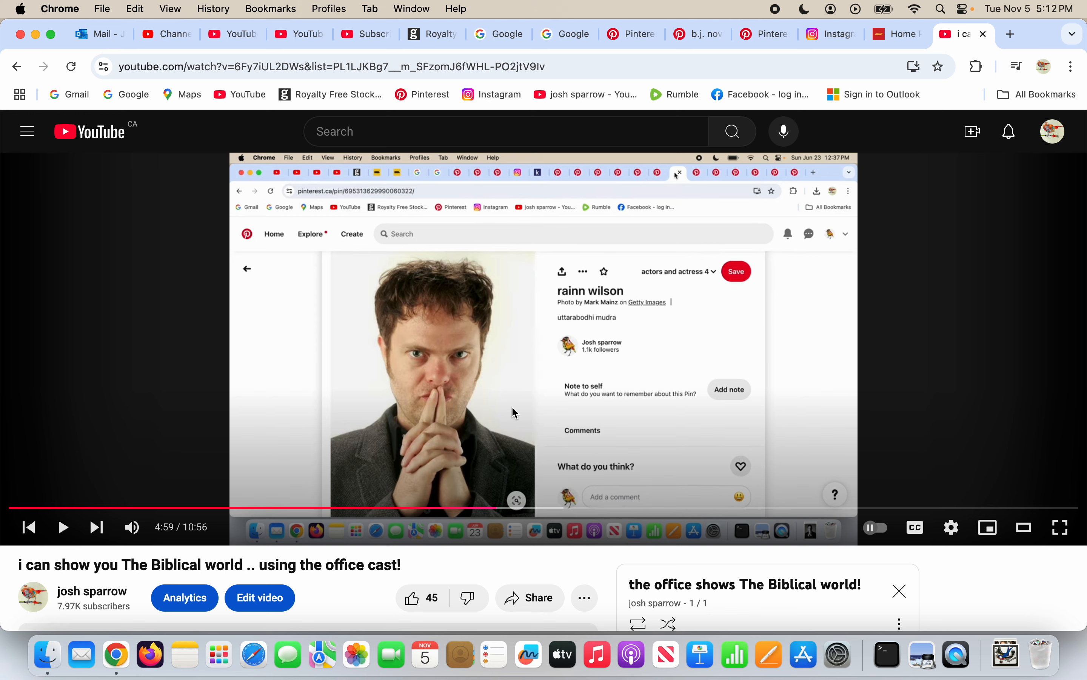
mouse_move(734, 201)
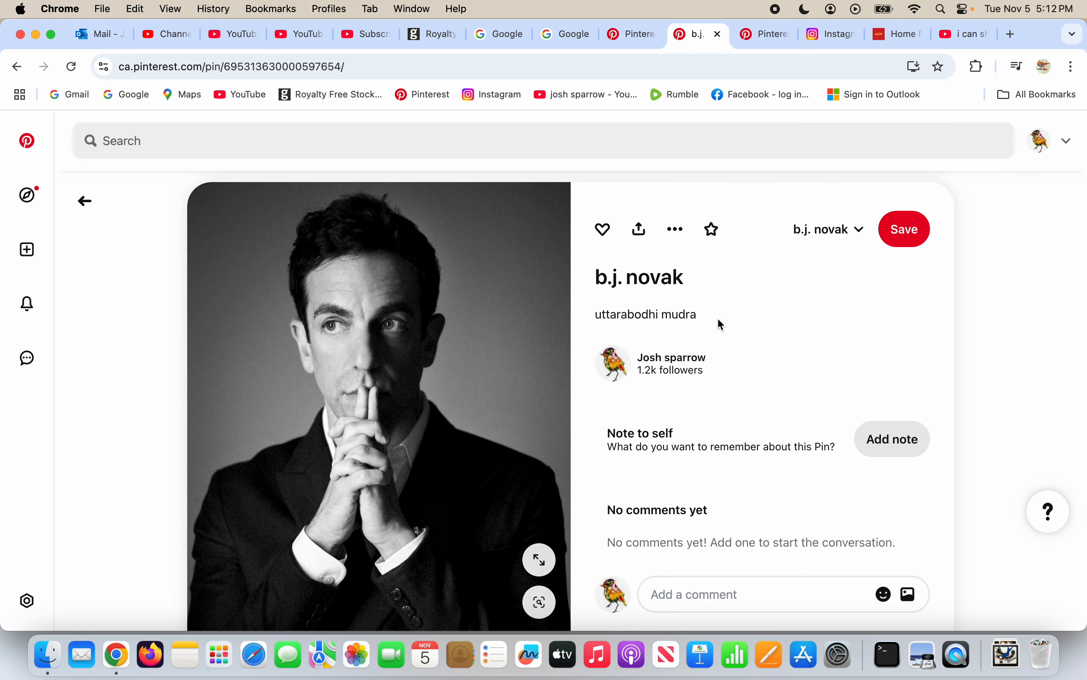
mouse_move(374, 404)
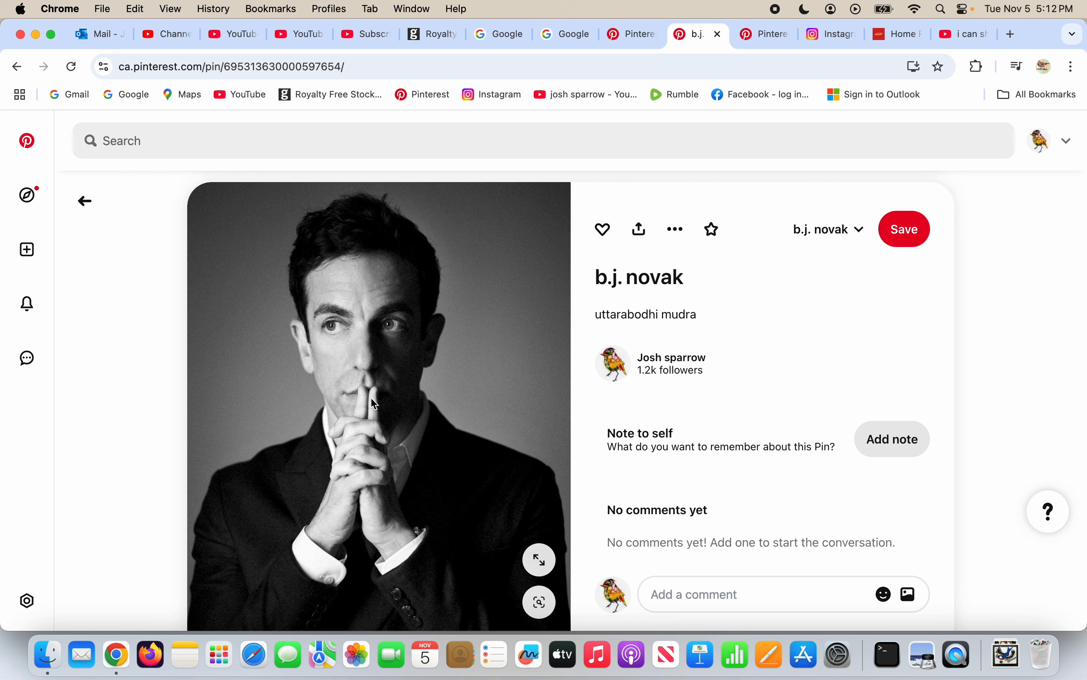
mouse_move(859, 64)
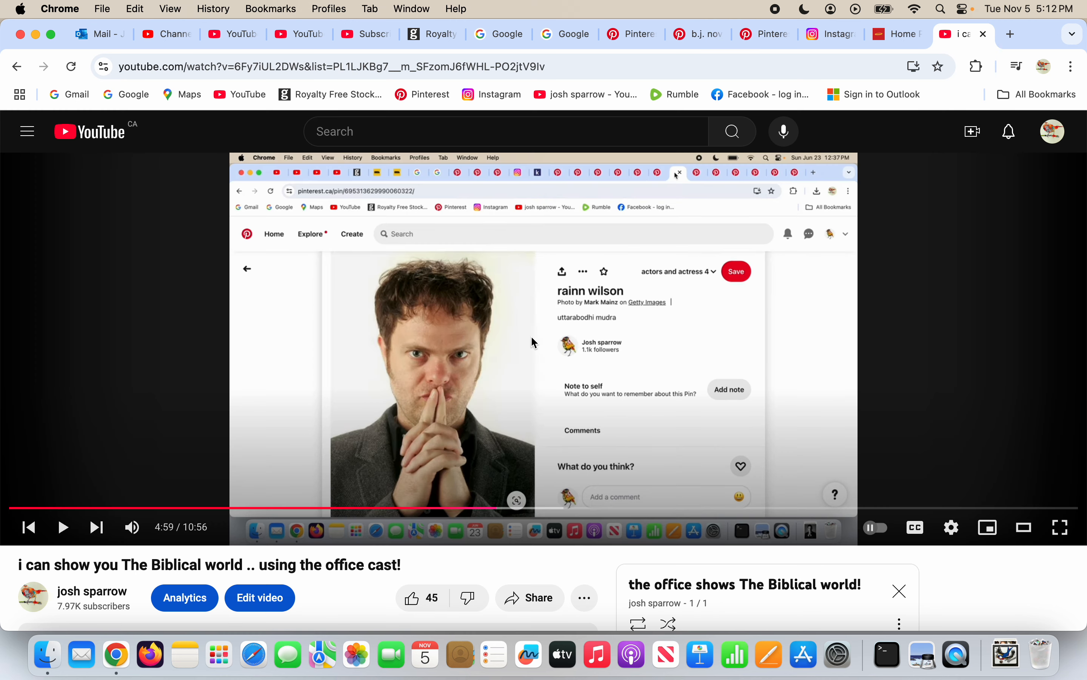
mouse_move(447, 438)
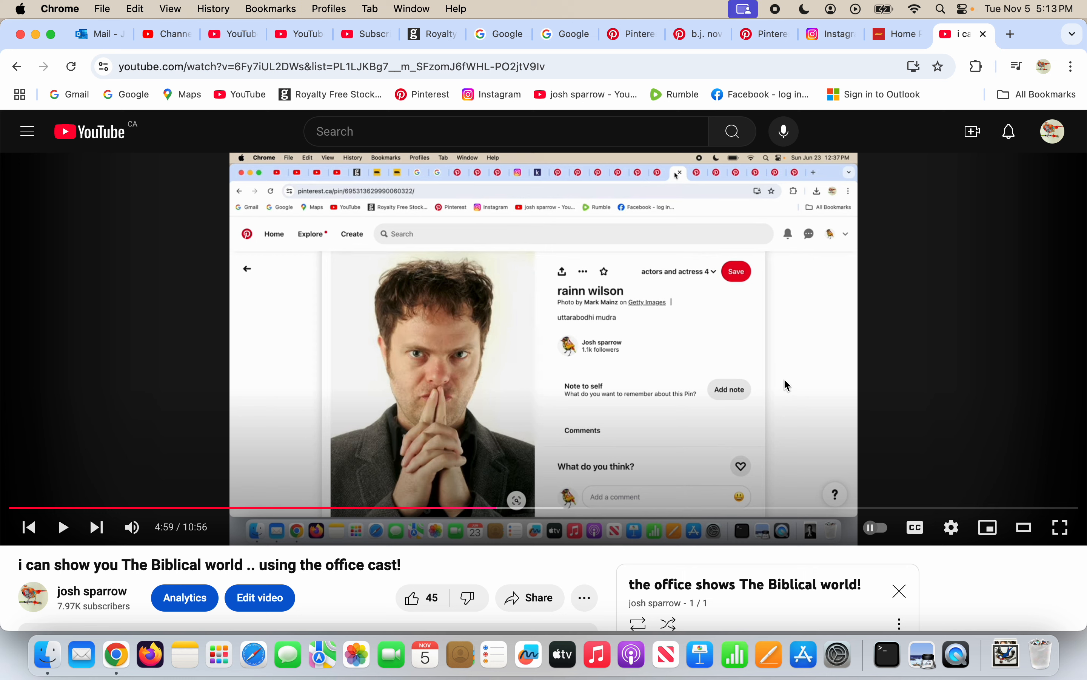
mouse_move(809, 374)
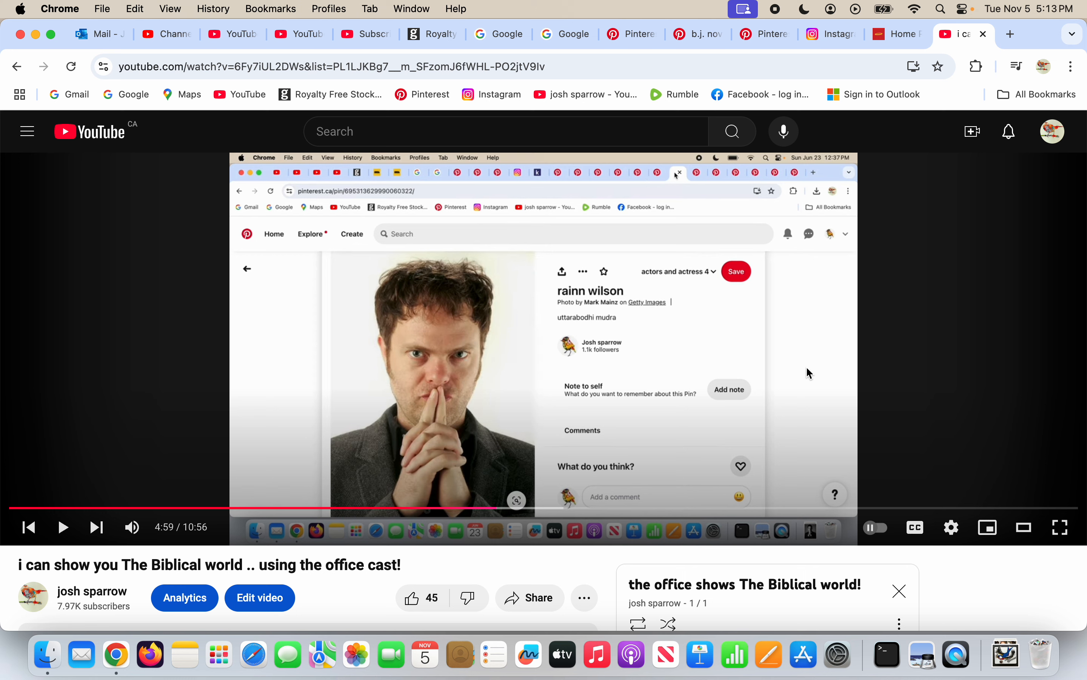